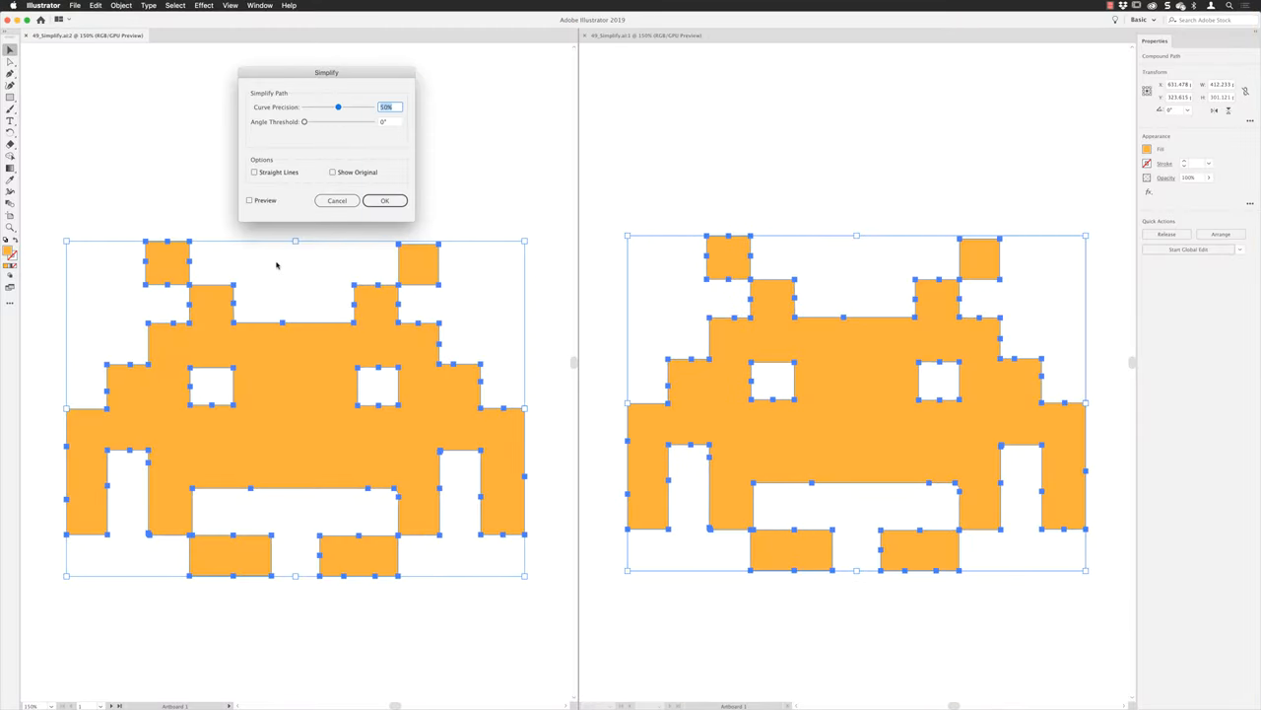
# Step: Preview the old Simplify on the pixel invader with Straight Lines enabled to keep square corners
pyautogui.click(249, 200)
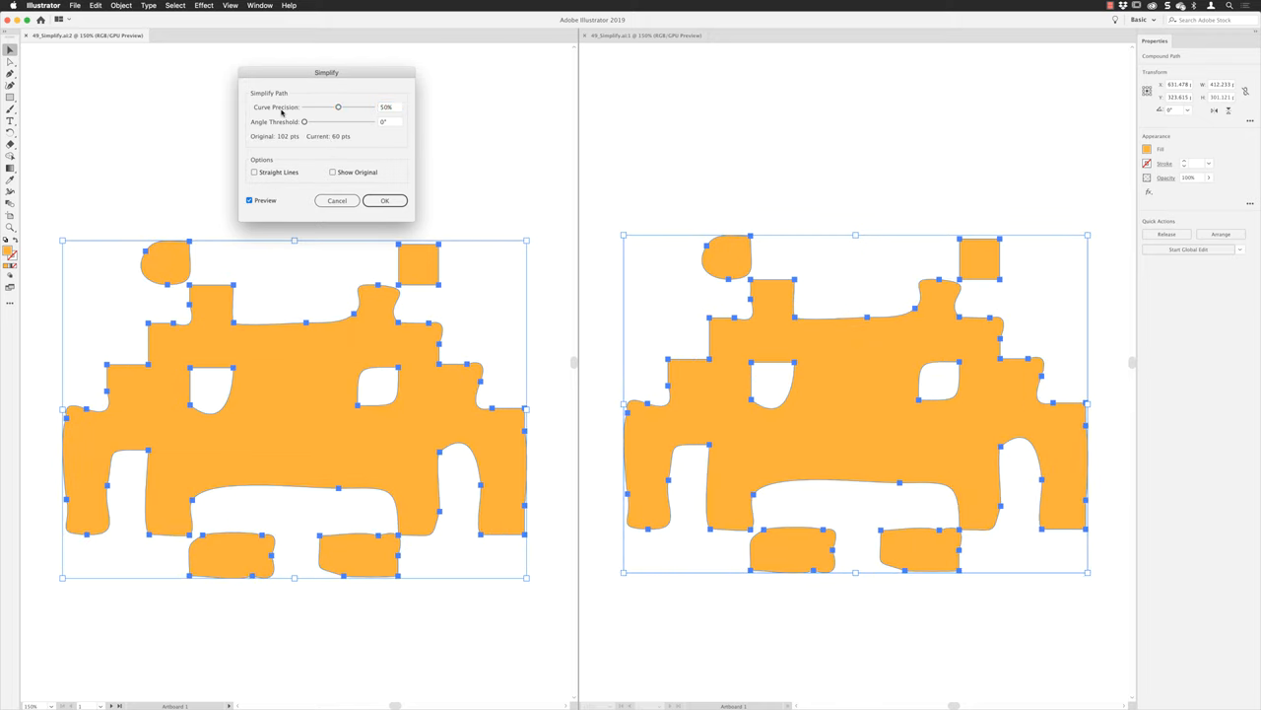
pyautogui.click(254, 171)
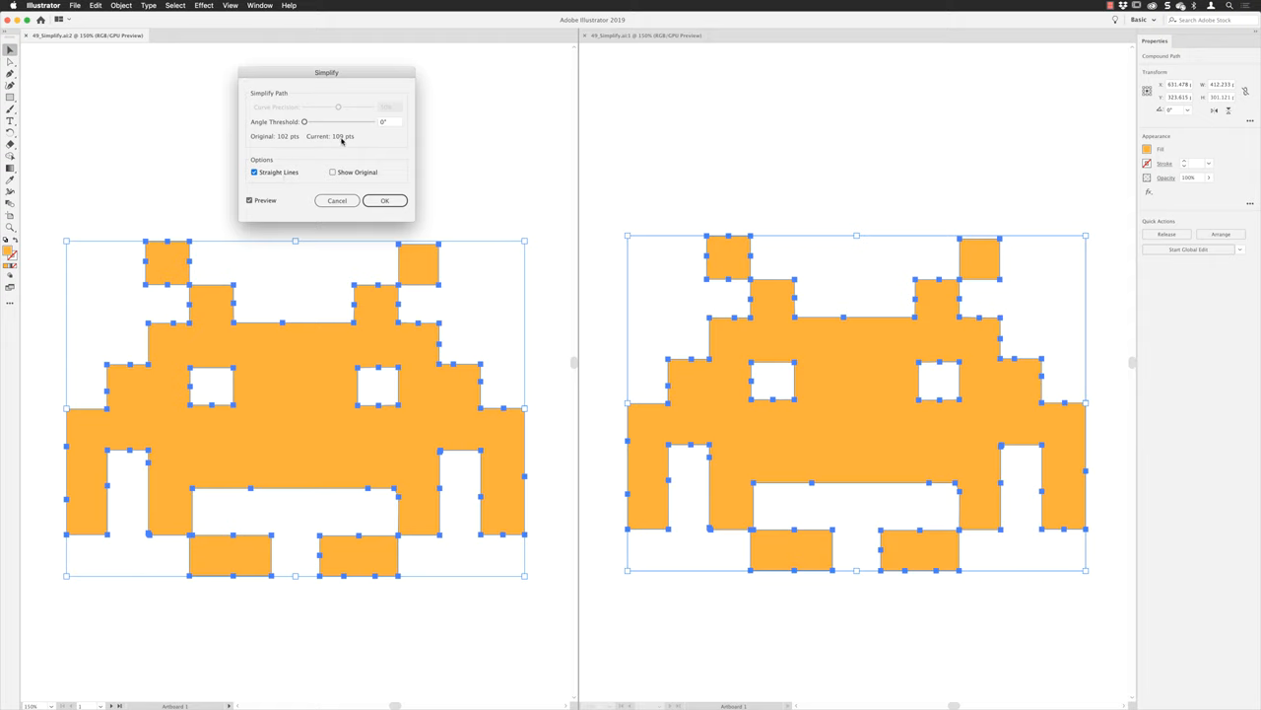
pyautogui.moveTo(304, 122); pyautogui.dragTo(310, 121)
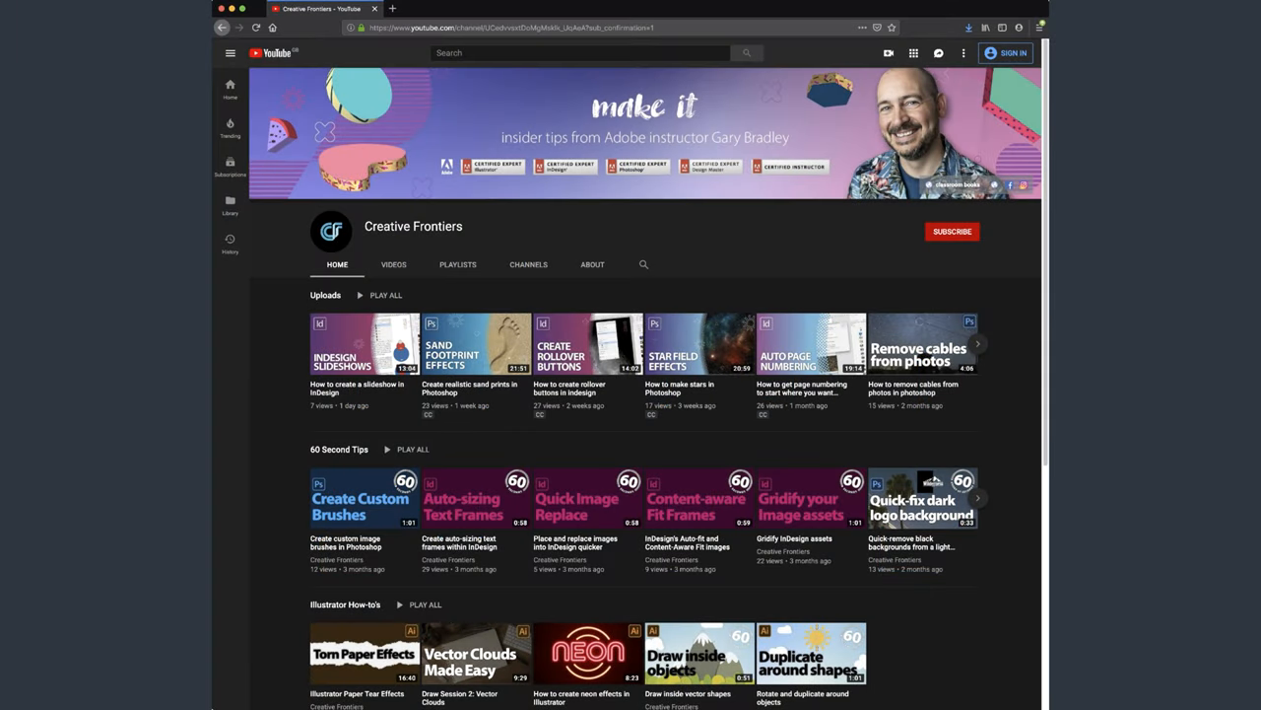
pyautogui.moveTo(1020, 330)
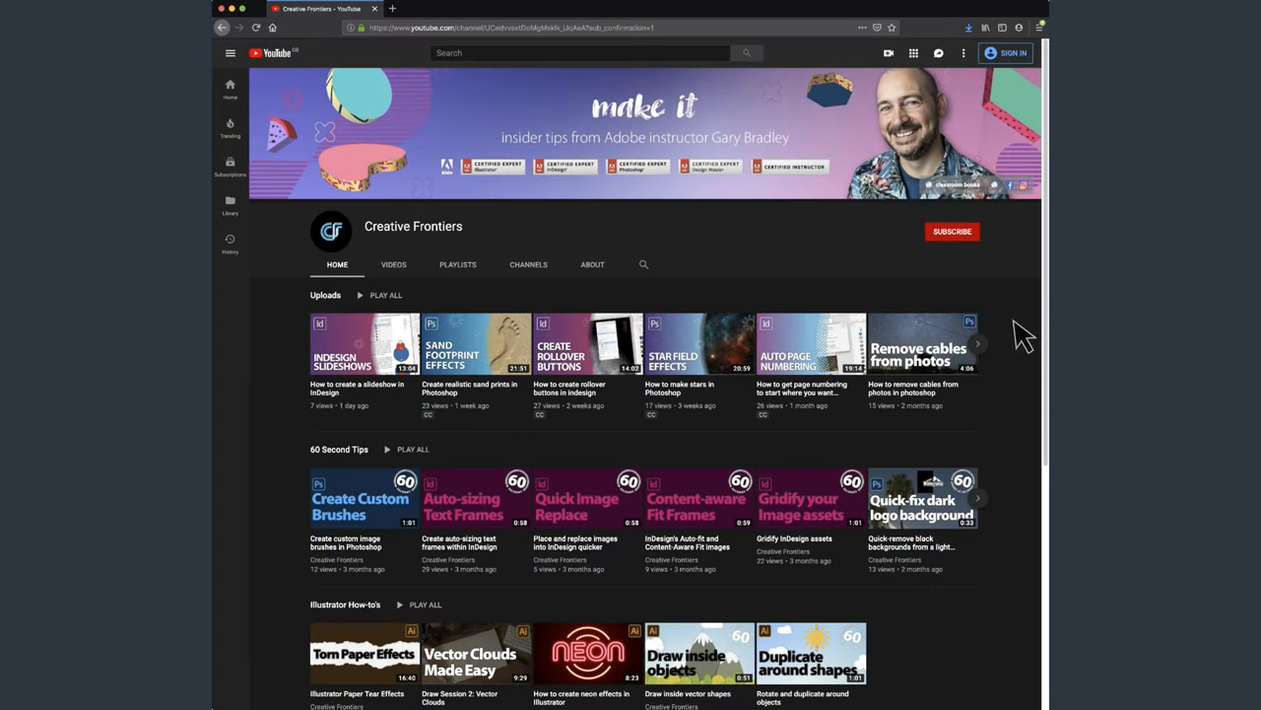
pyautogui.click(952, 231)
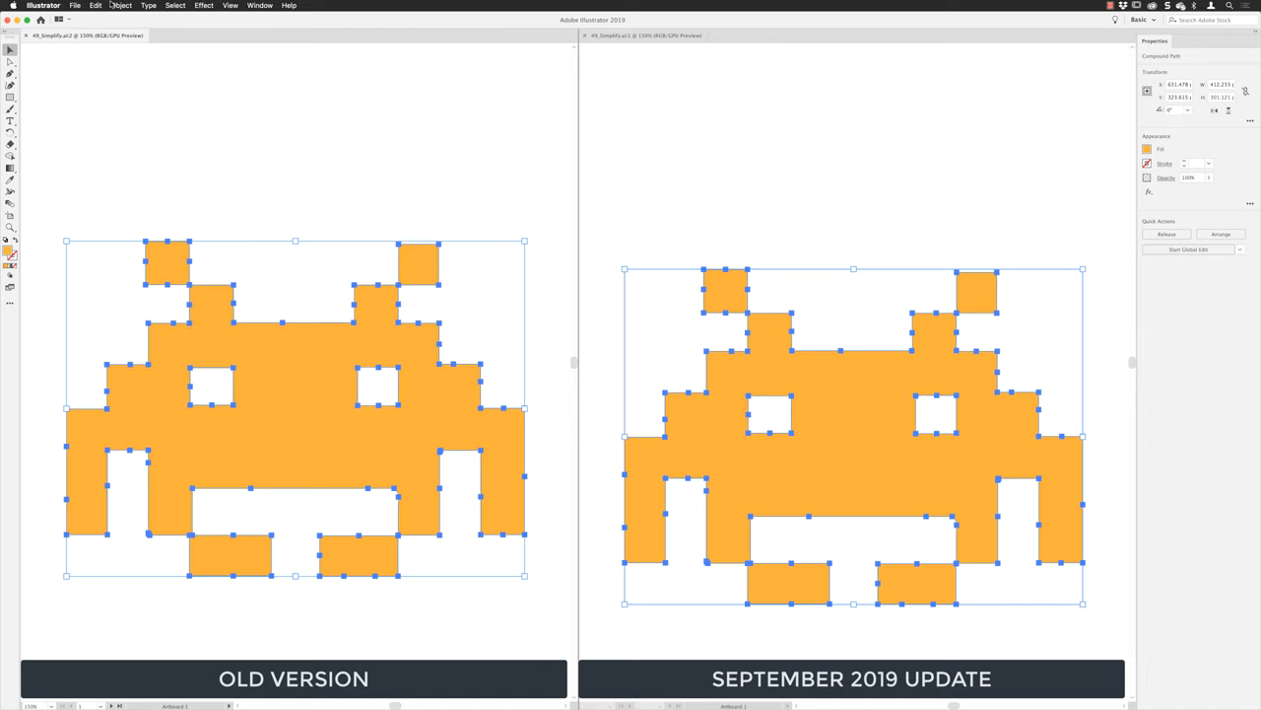
pyautogui.click(122, 6)
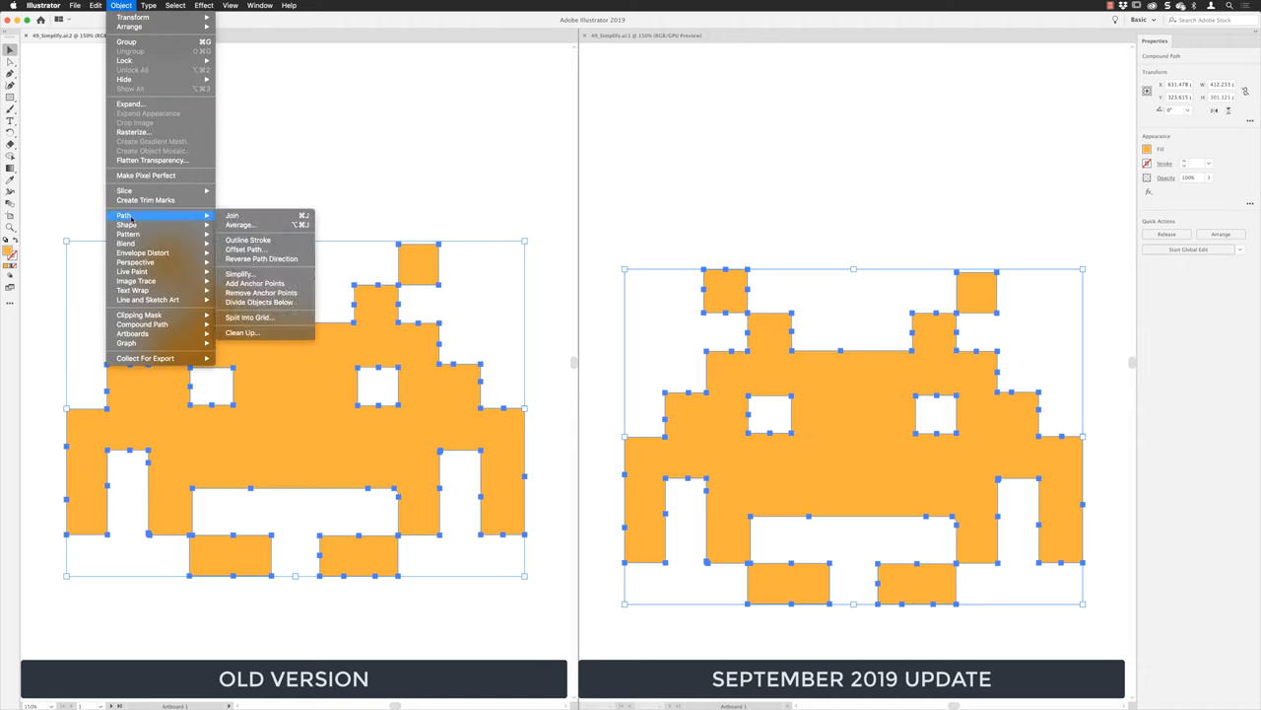
pyautogui.moveTo(238, 273)
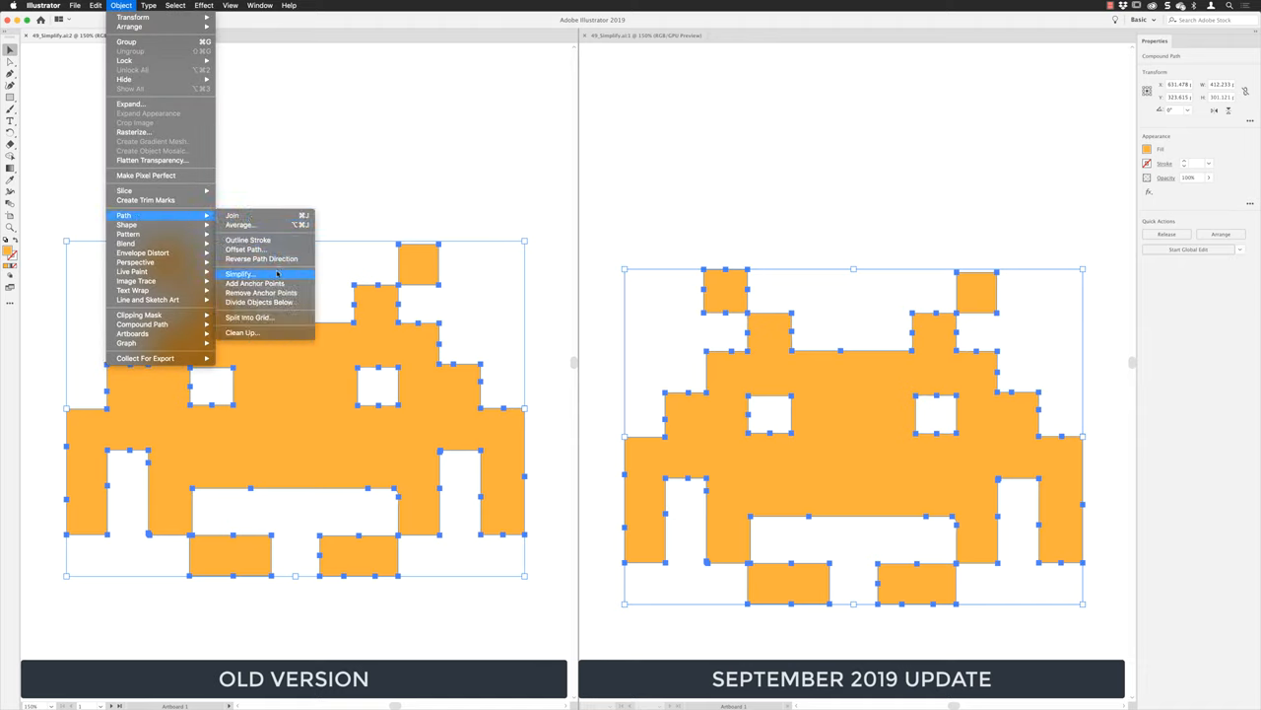
pyautogui.click(238, 273)
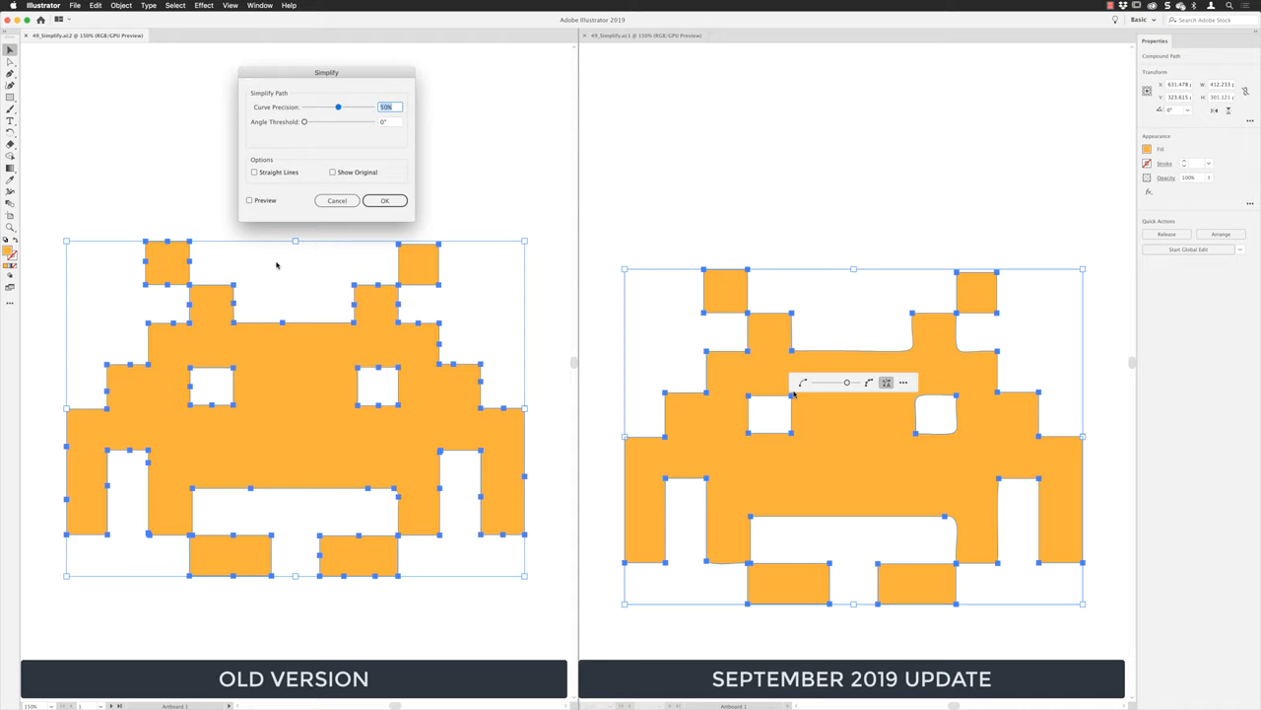
pyautogui.moveTo(810, 411)
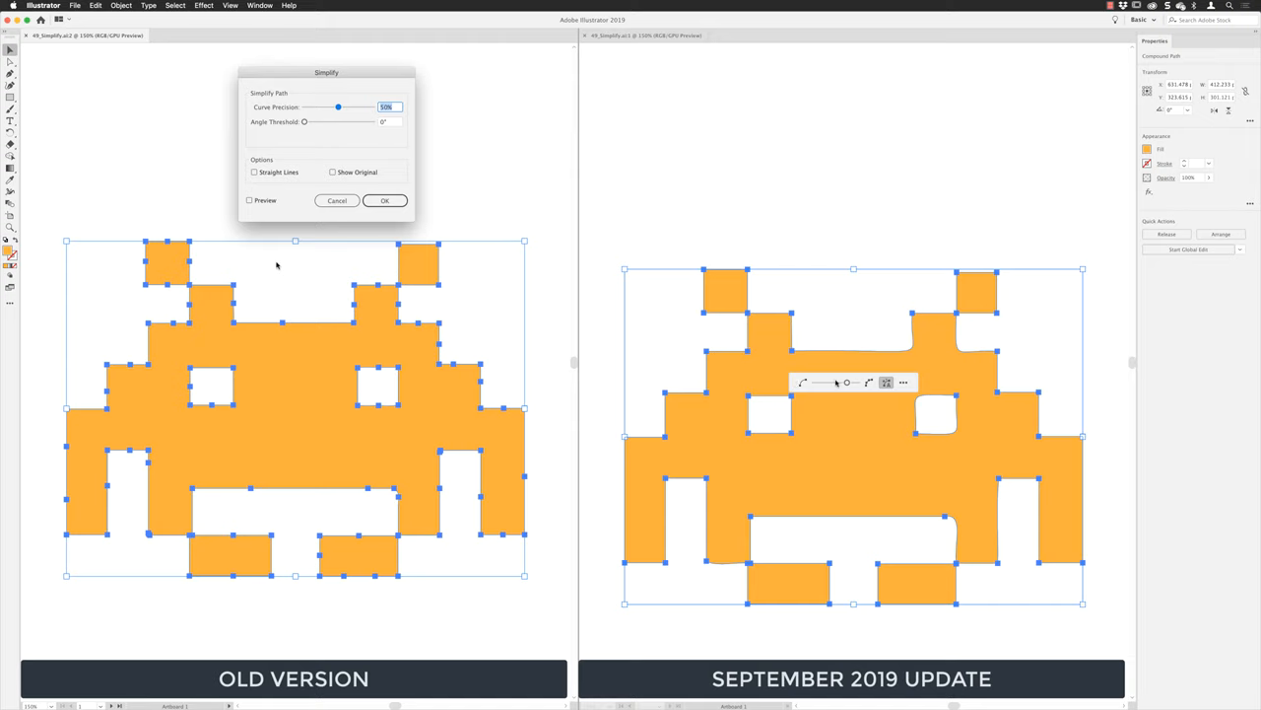
pyautogui.moveTo(794, 384)
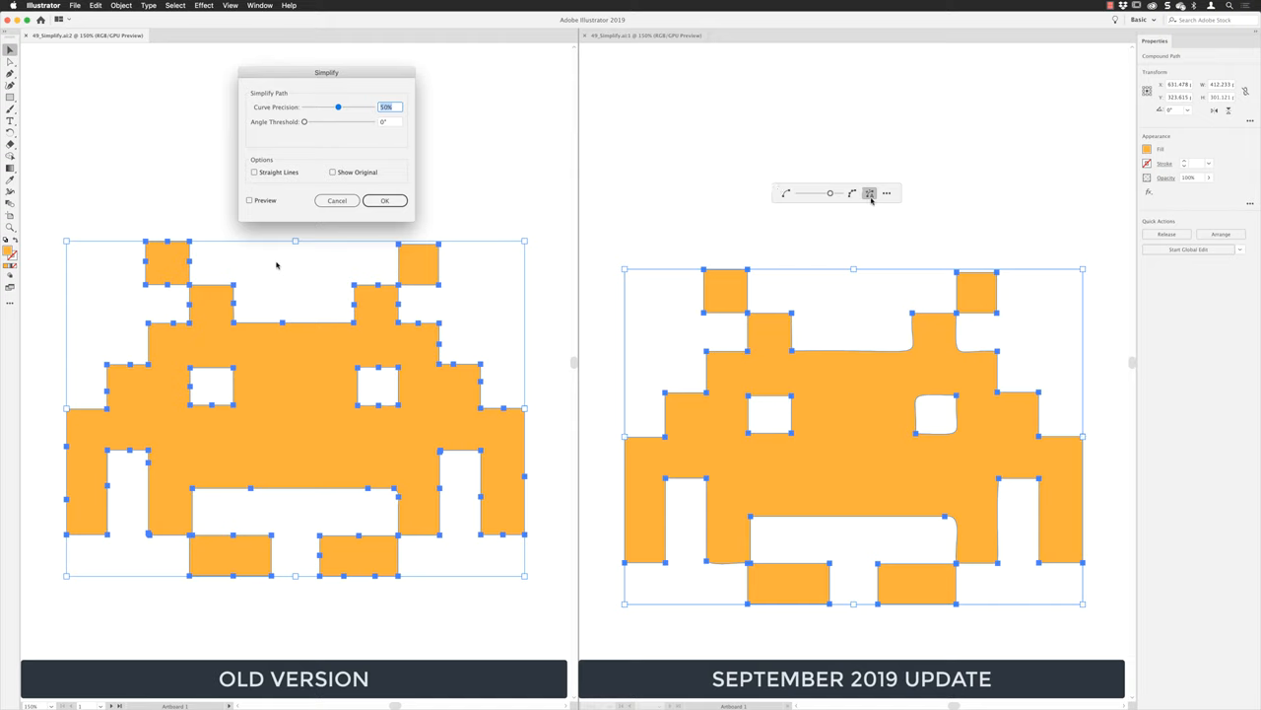
pyautogui.moveTo(870, 193)
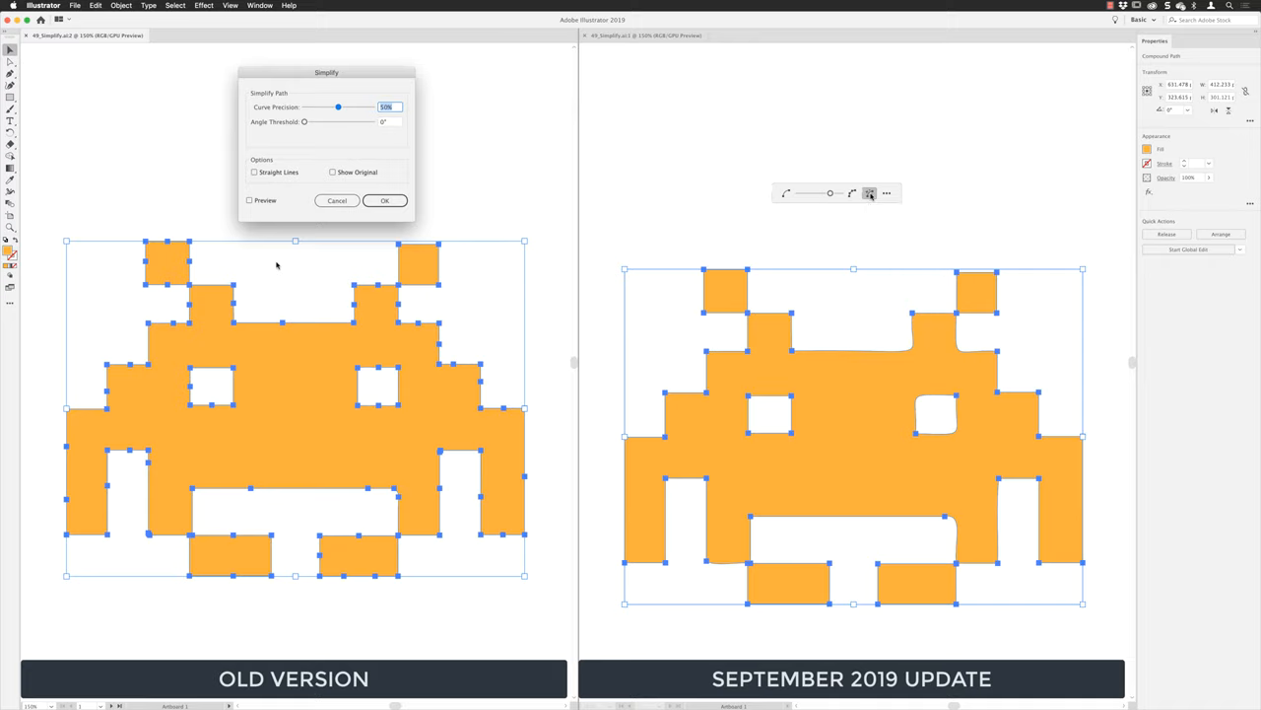
pyautogui.moveTo(690, 229)
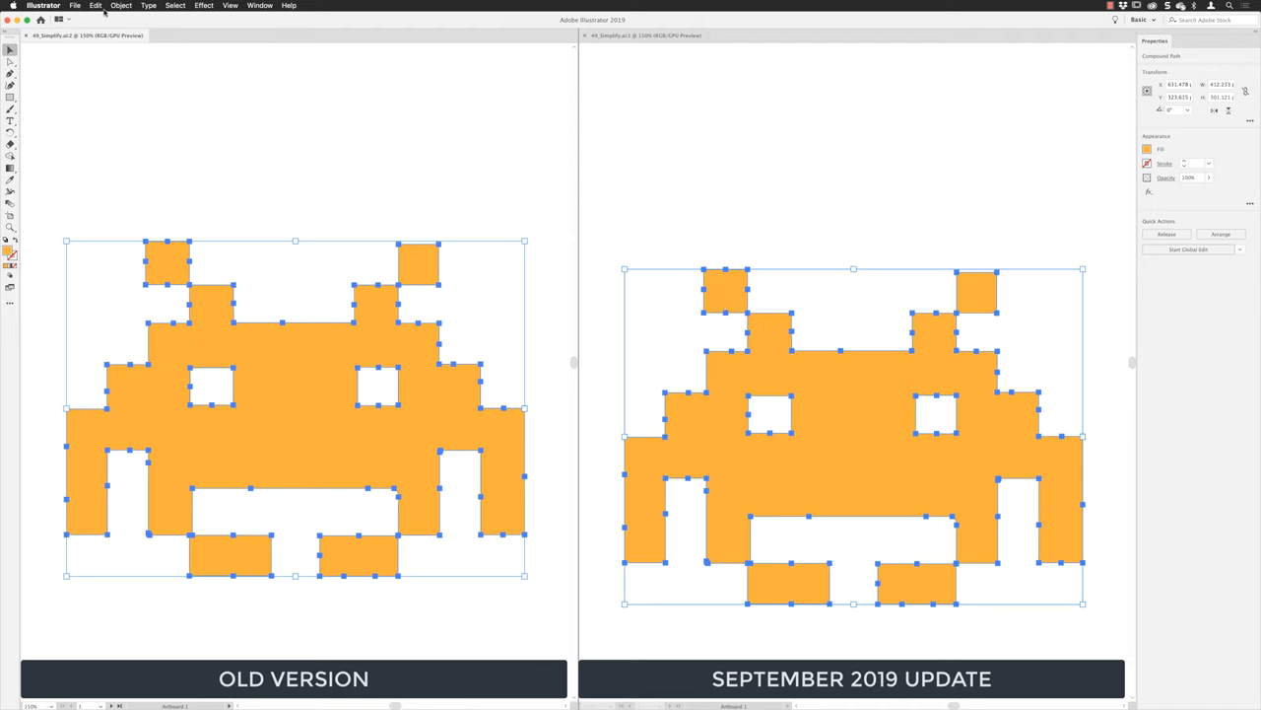
# Step: Open the old Simplify for the left invader and preview it with Straight Lines on
pyautogui.click(121, 6)
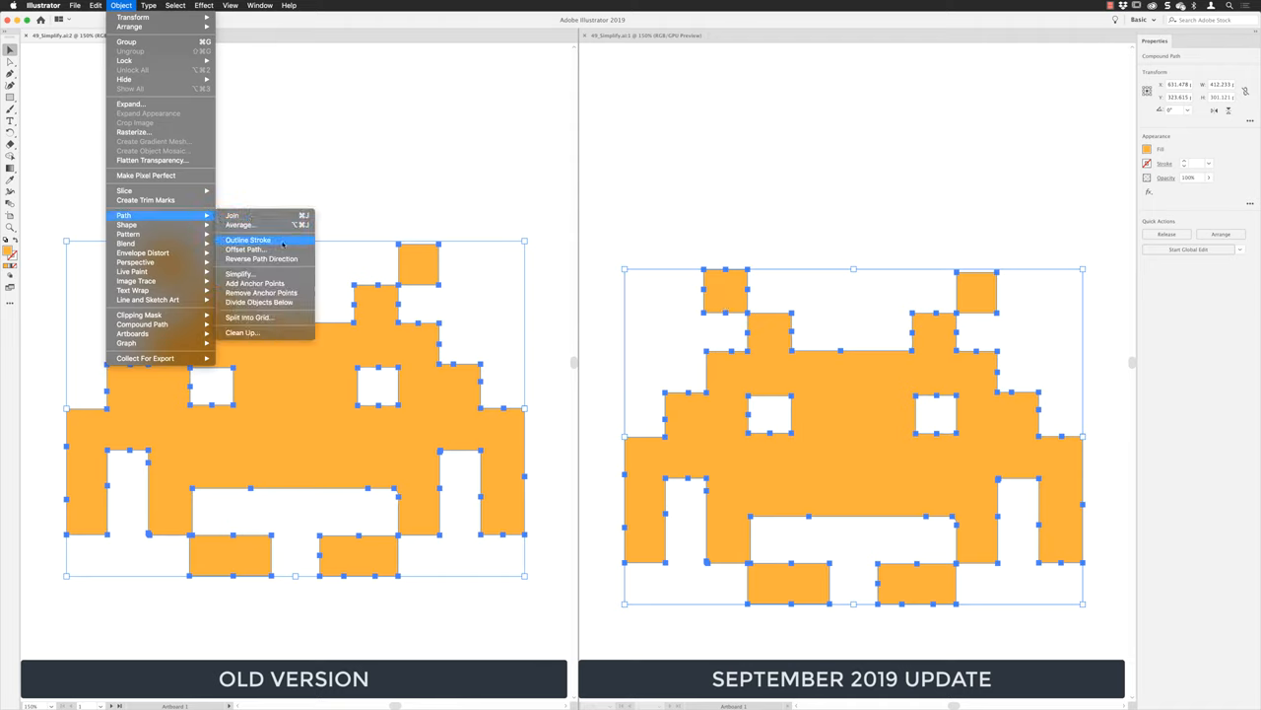
pyautogui.click(239, 273)
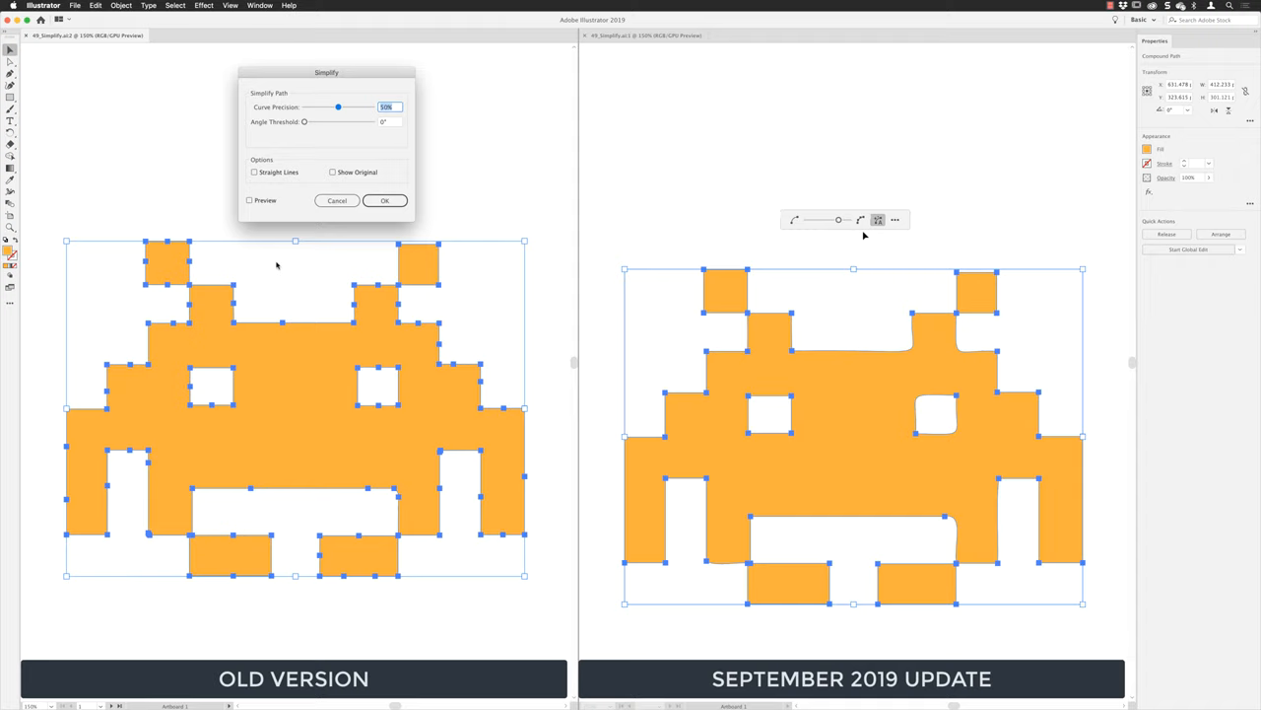
pyautogui.moveTo(857, 243)
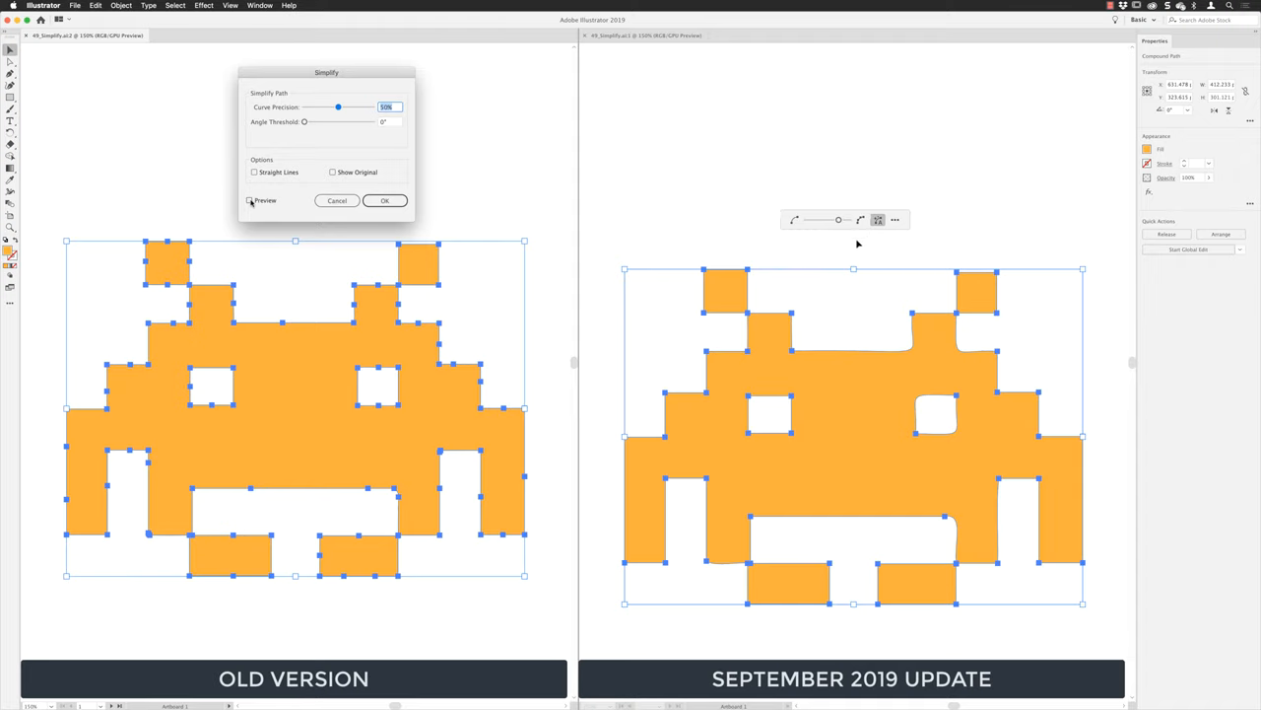
pyautogui.click(249, 201)
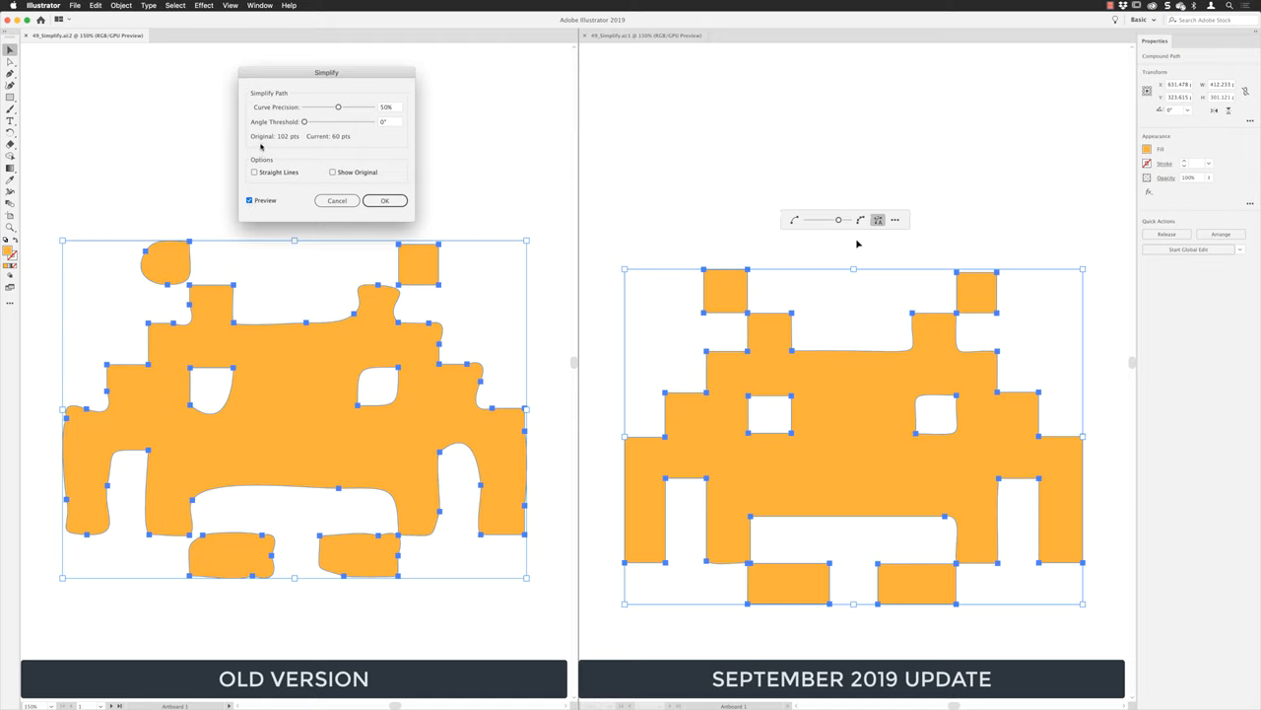
pyautogui.moveTo(281, 140)
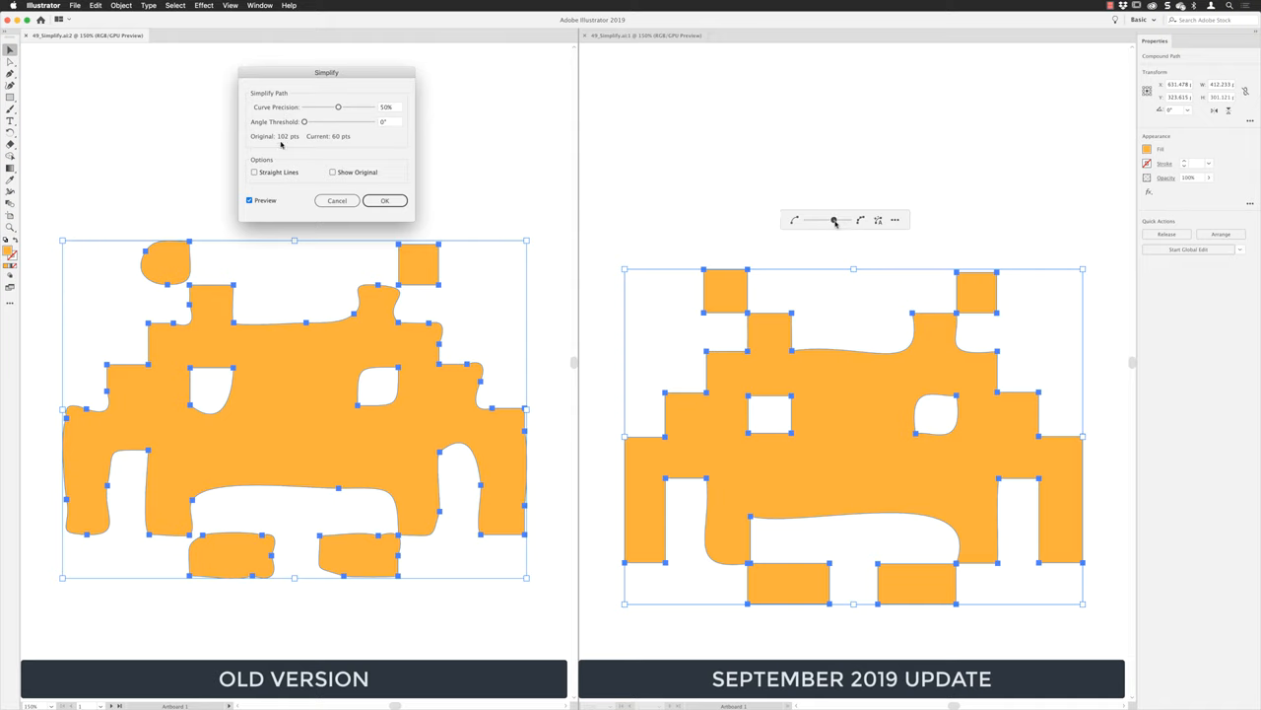
pyautogui.click(254, 172)
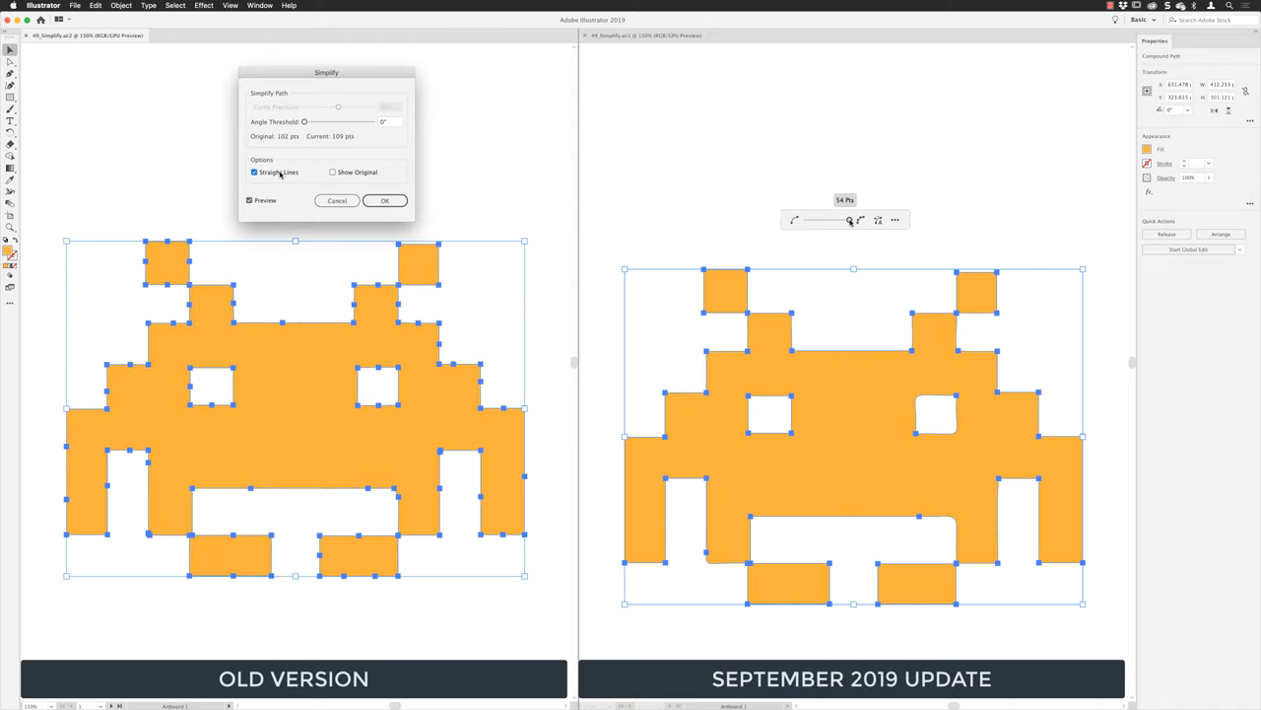
pyautogui.moveTo(850, 219)
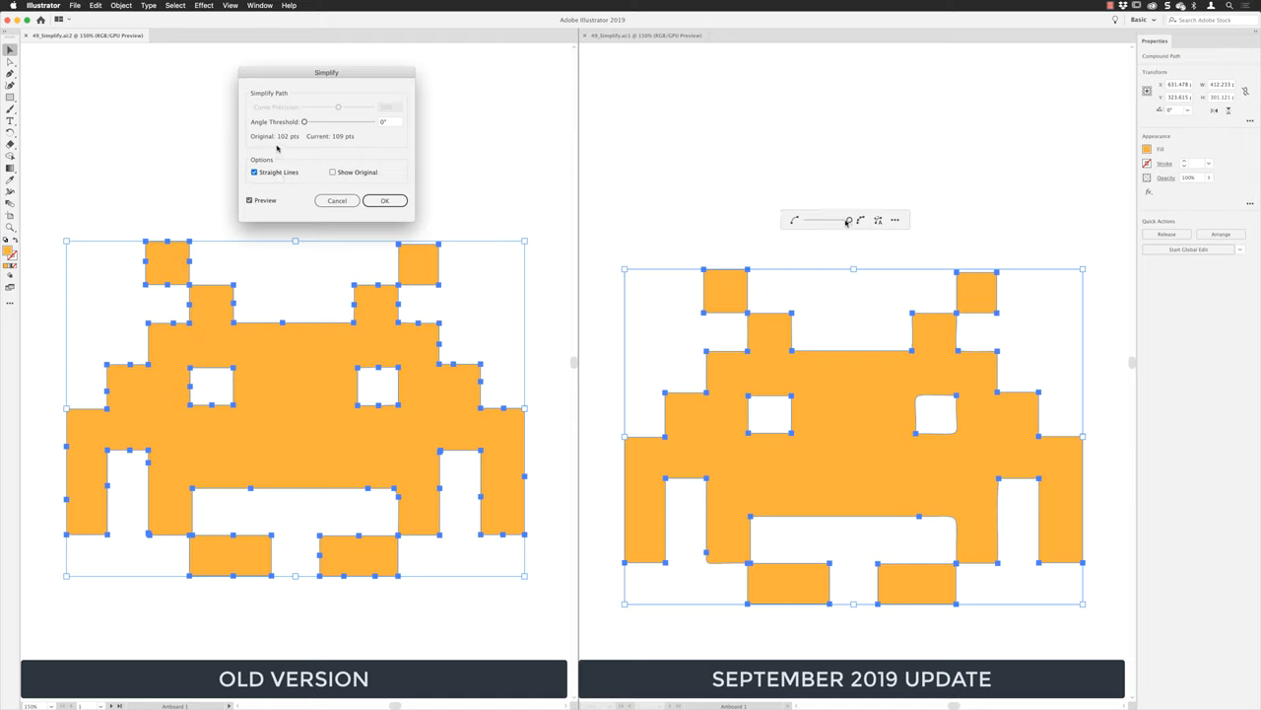
pyautogui.moveTo(895, 220)
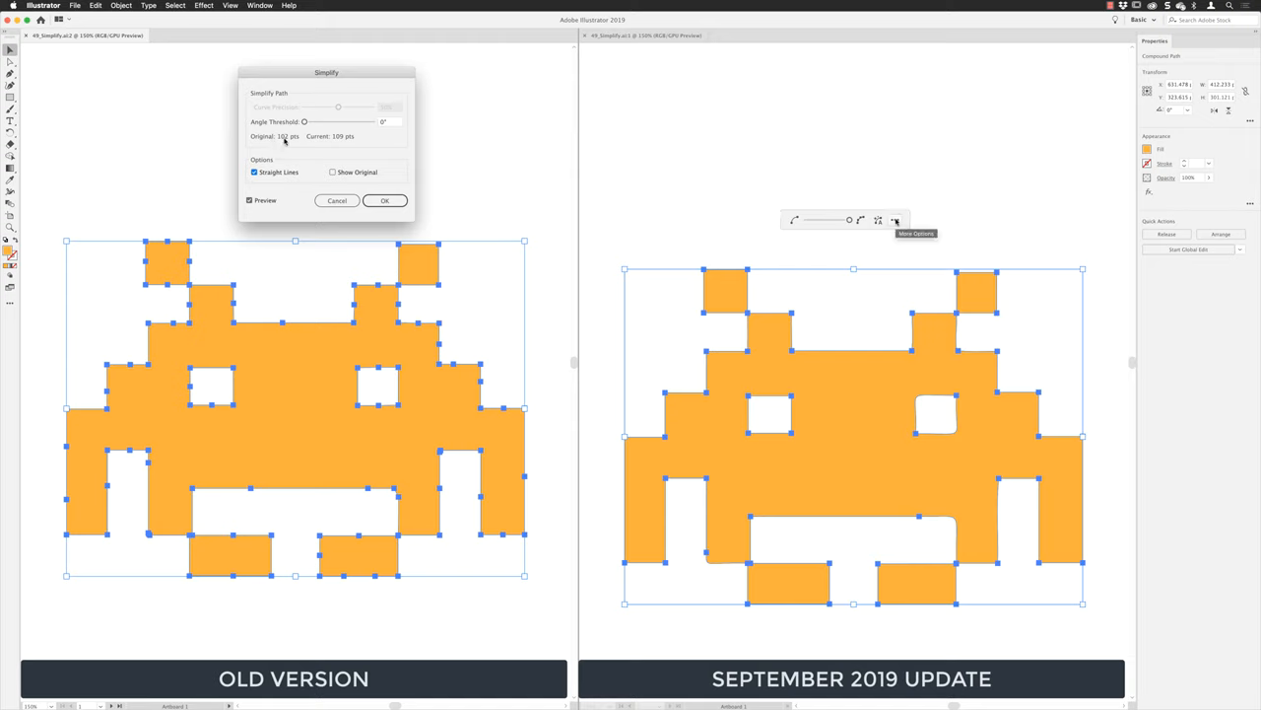
# Step: Set both Simplify versions to straight lines with an 84° angle threshold, giving 63 points each
pyautogui.click(895, 219)
pyautogui.write('84')
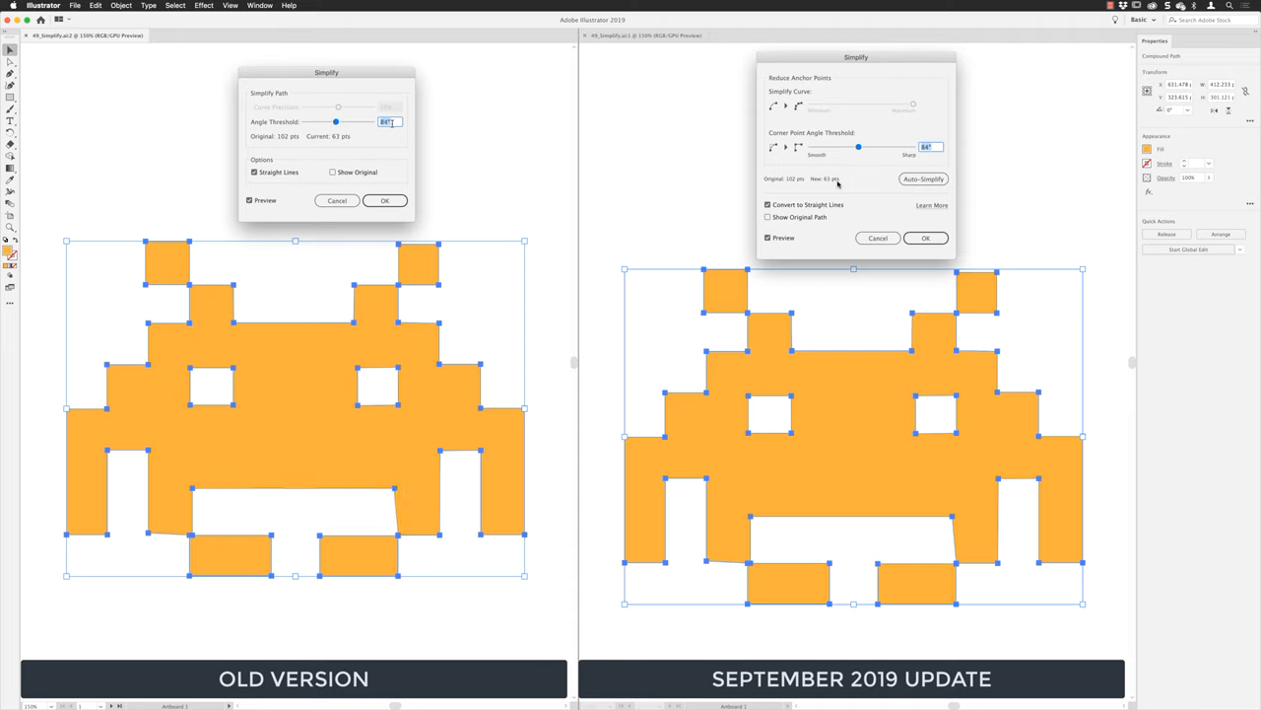
pyautogui.moveTo(390, 126)
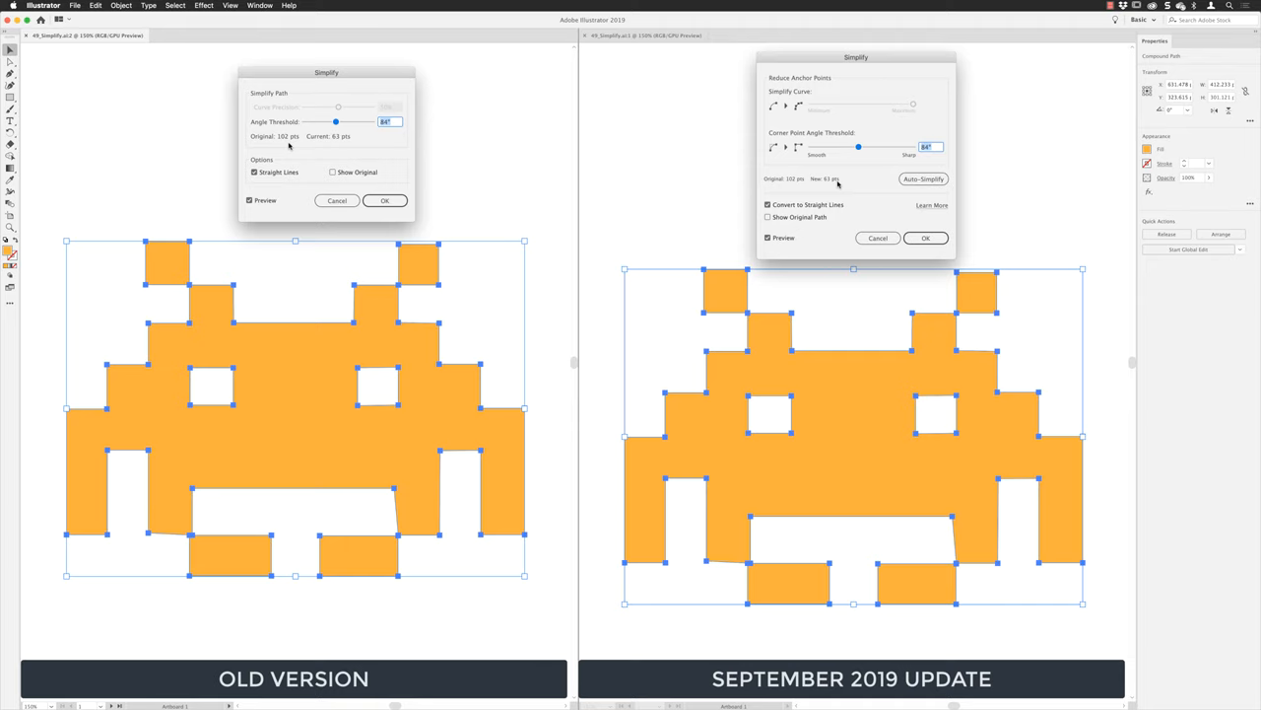
pyautogui.moveTo(340, 145)
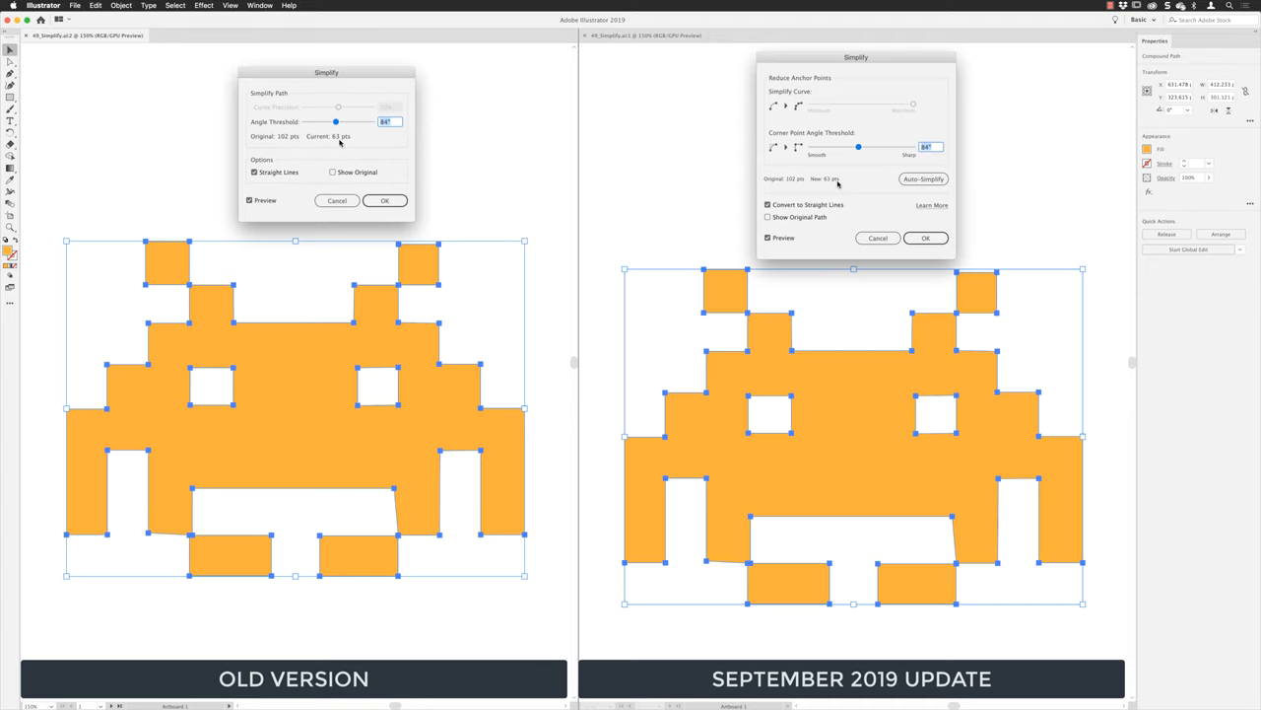
pyautogui.click(332, 172)
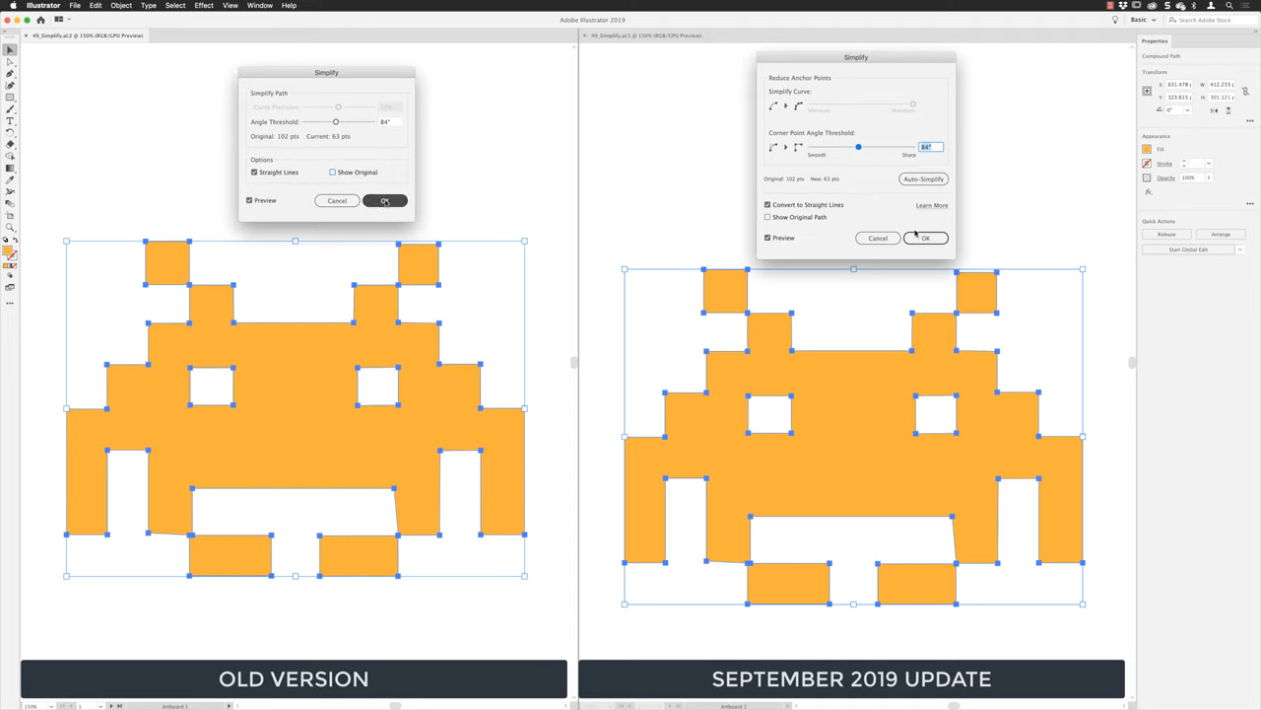
# Step: Apply Simplify to the invader and open the old Simplify dialog for the left notebook icon
pyautogui.click(384, 200)
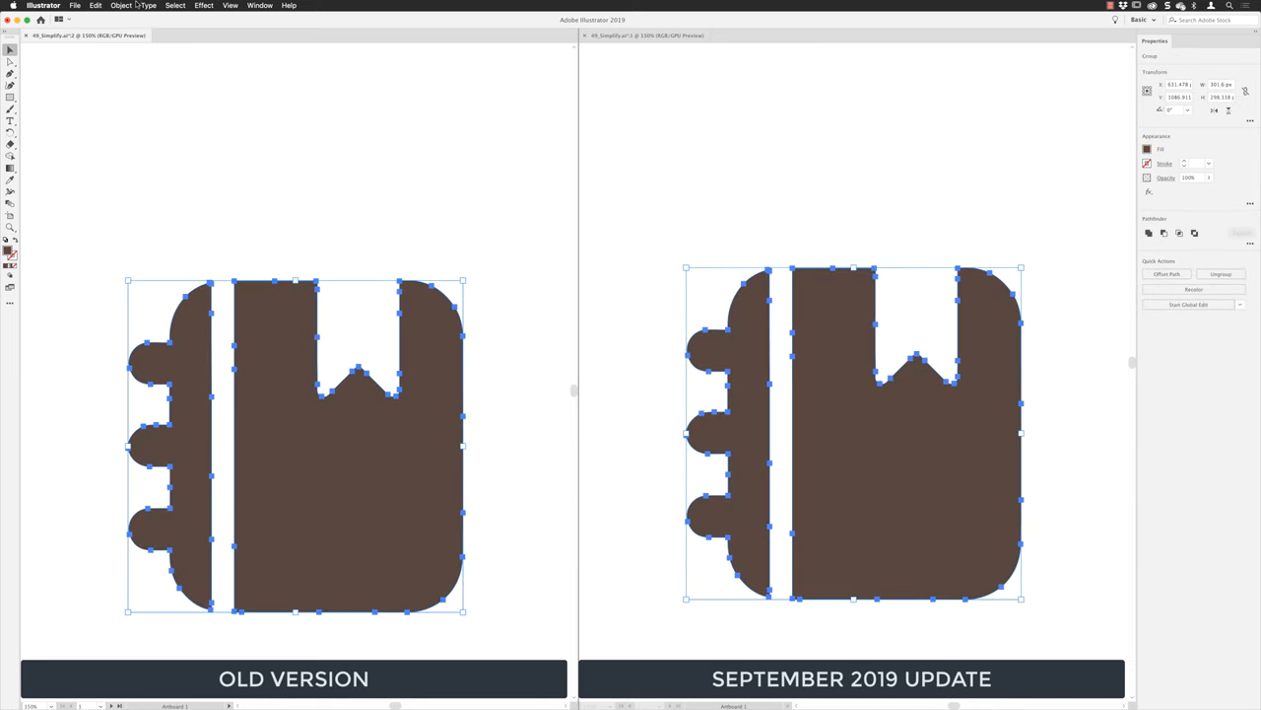
pyautogui.click(121, 6)
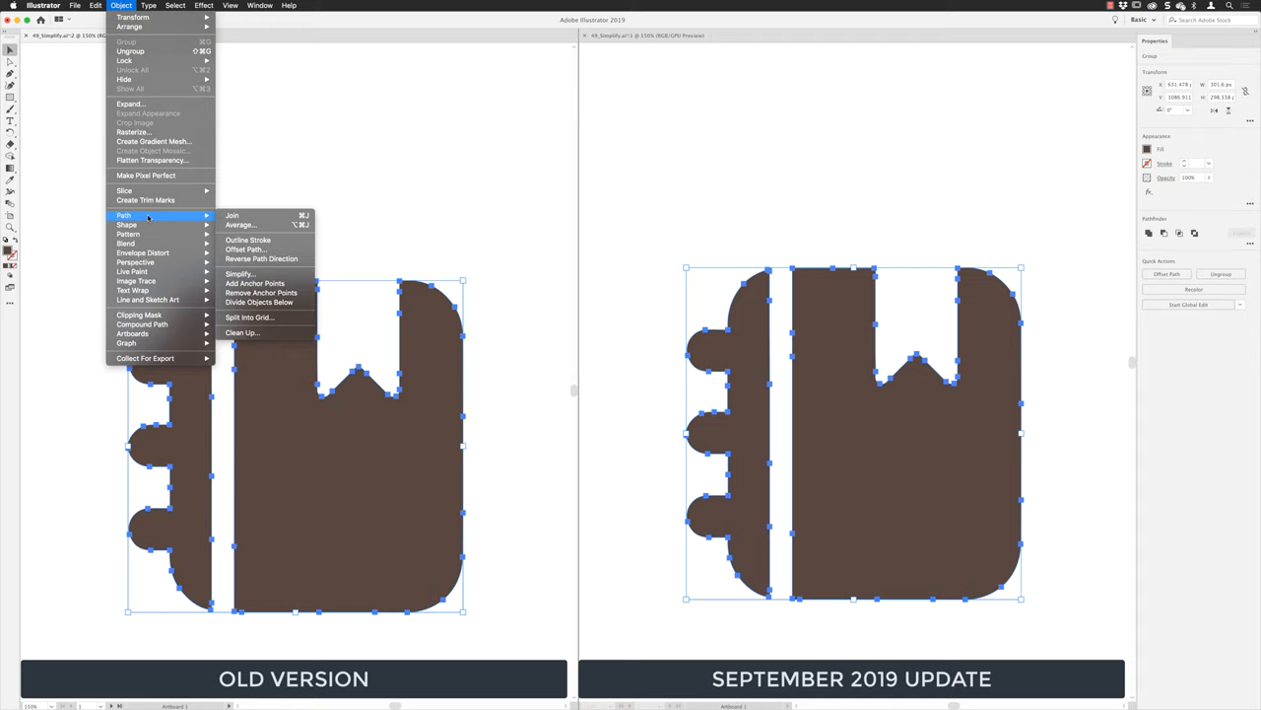
pyautogui.click(239, 273)
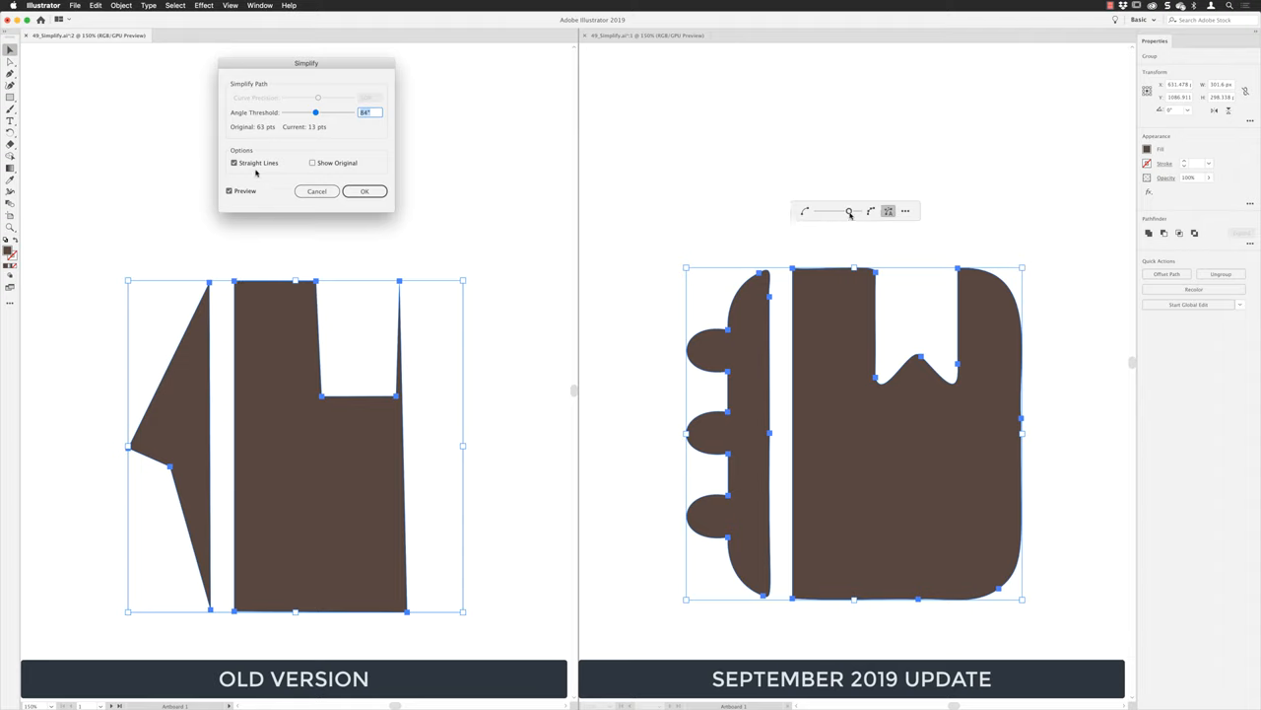
pyautogui.moveTo(888, 211)
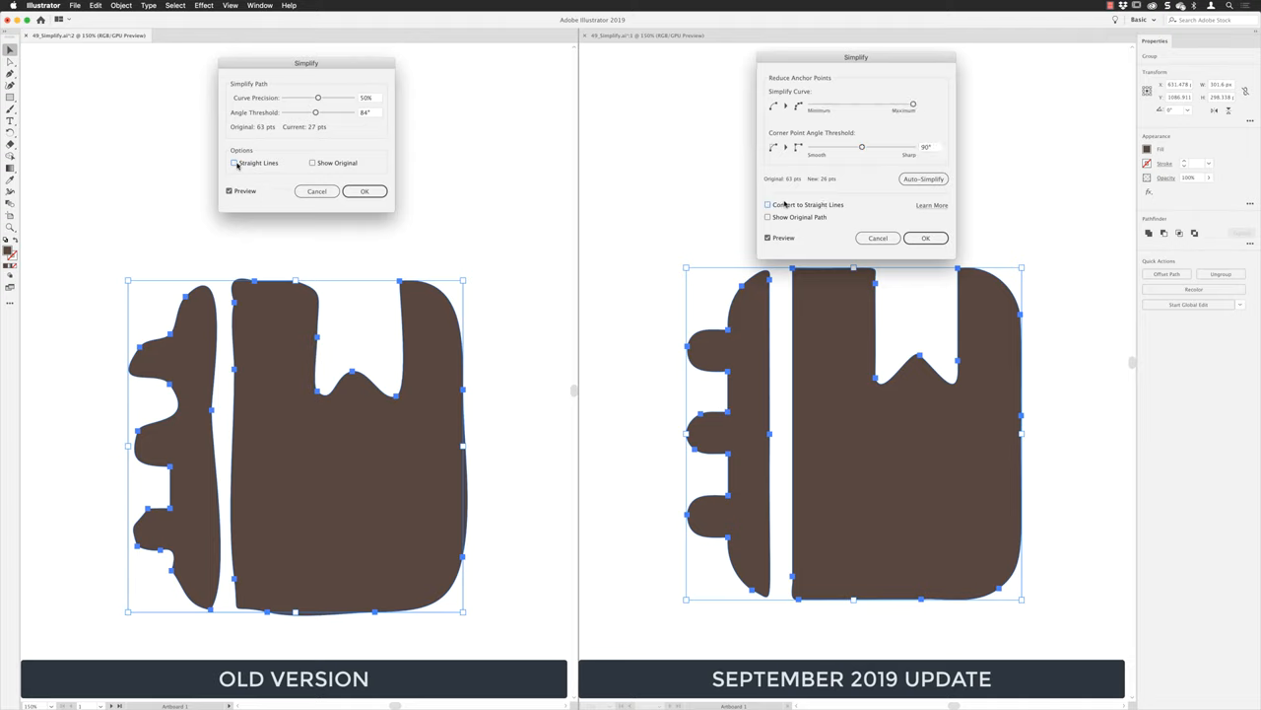
pyautogui.click(768, 205)
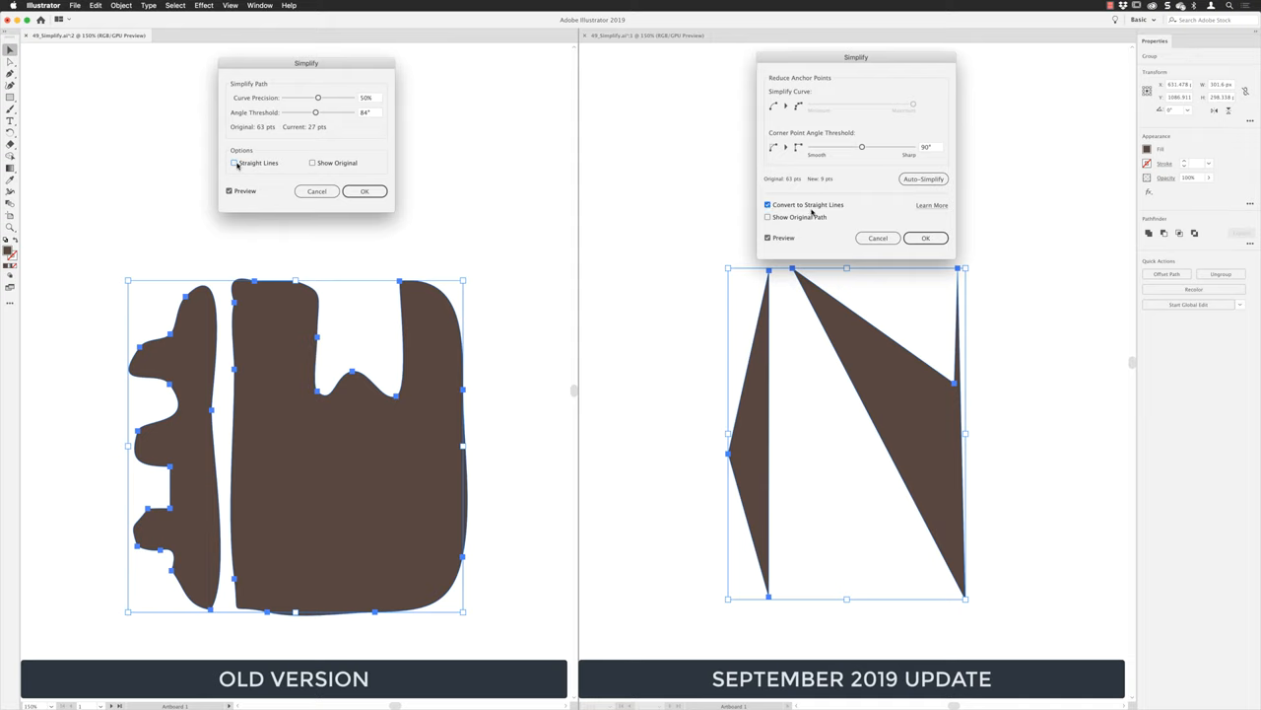
pyautogui.click(767, 205)
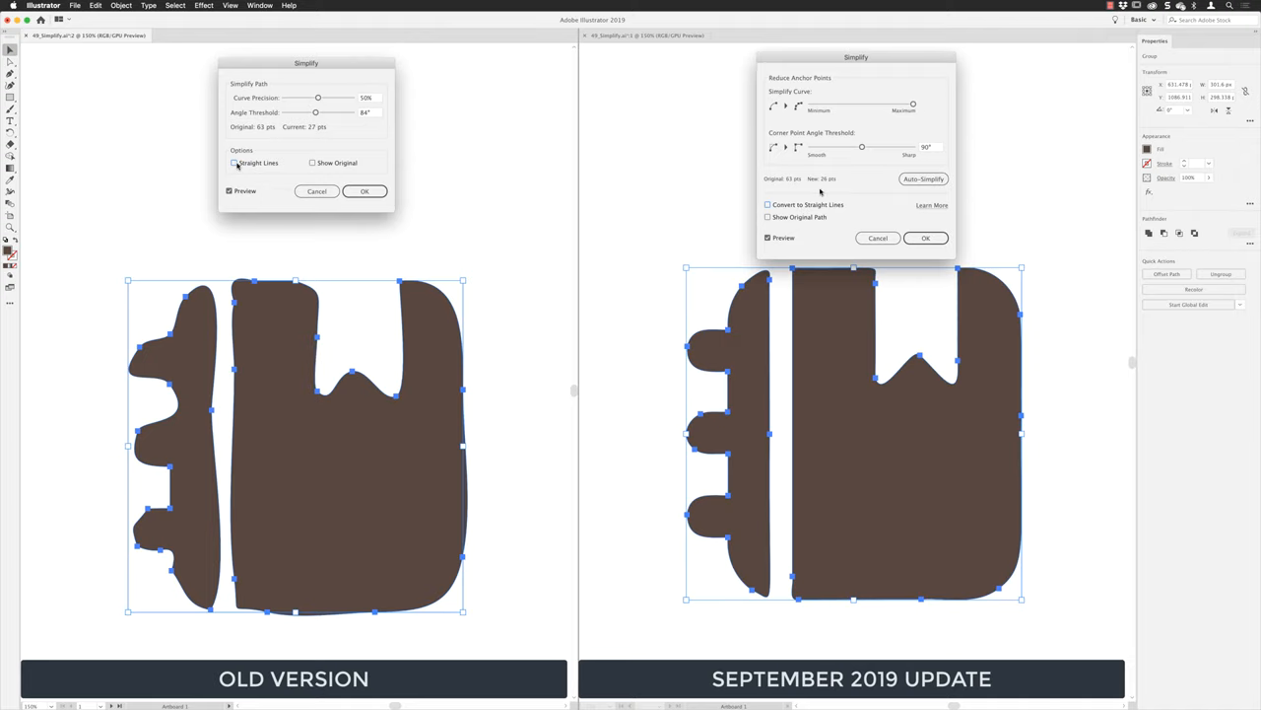
pyautogui.moveTo(781, 153)
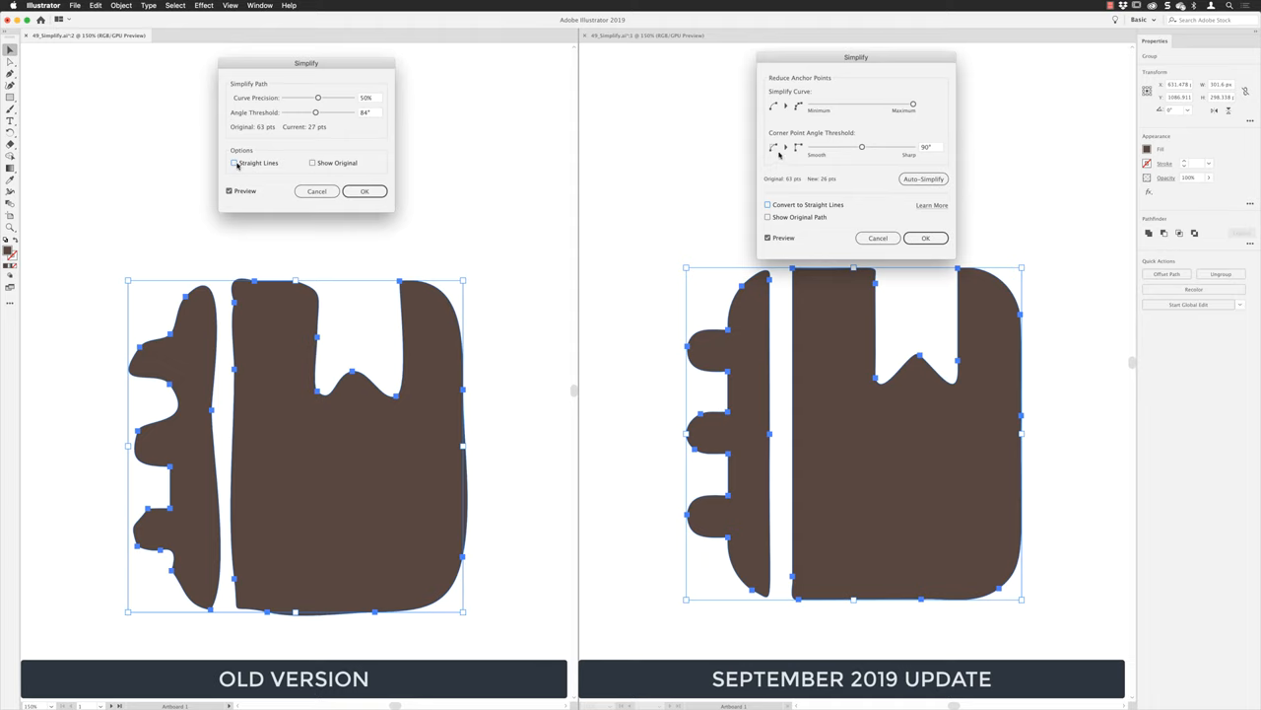
# Step: Enable Show Original Path in the new dialog and Show Original in the old one
pyautogui.click(768, 216)
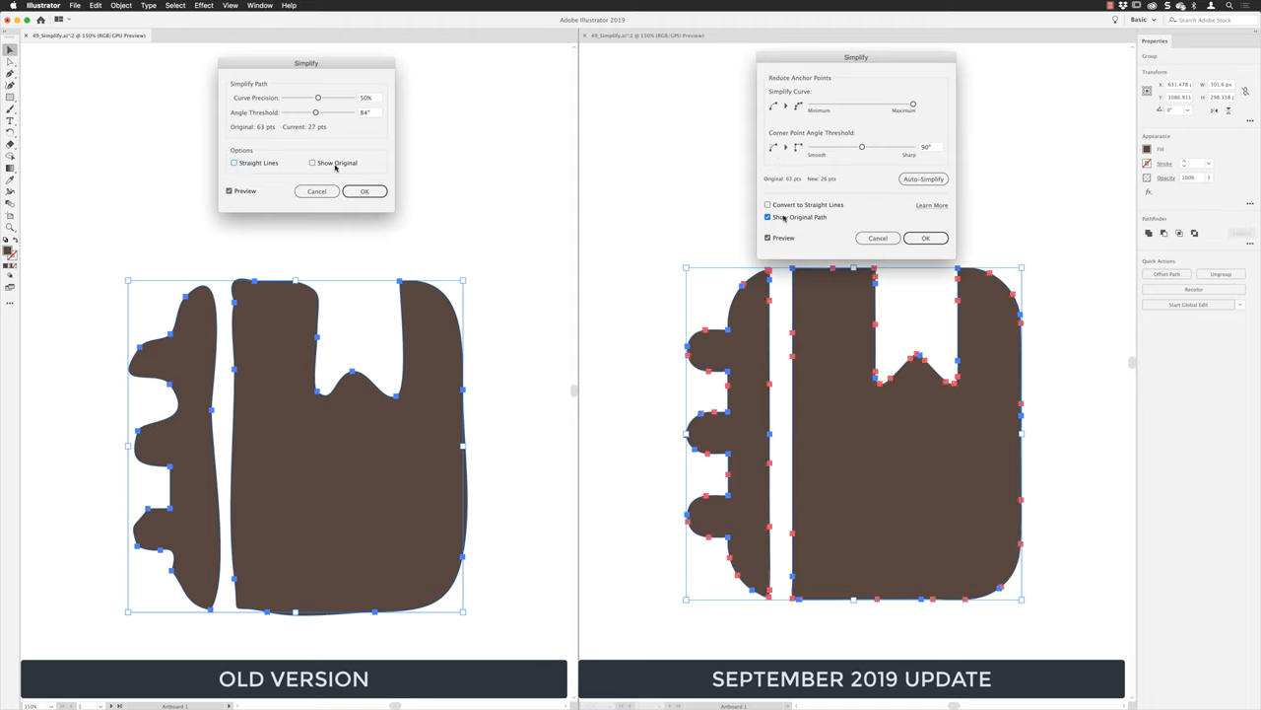
pyautogui.click(313, 163)
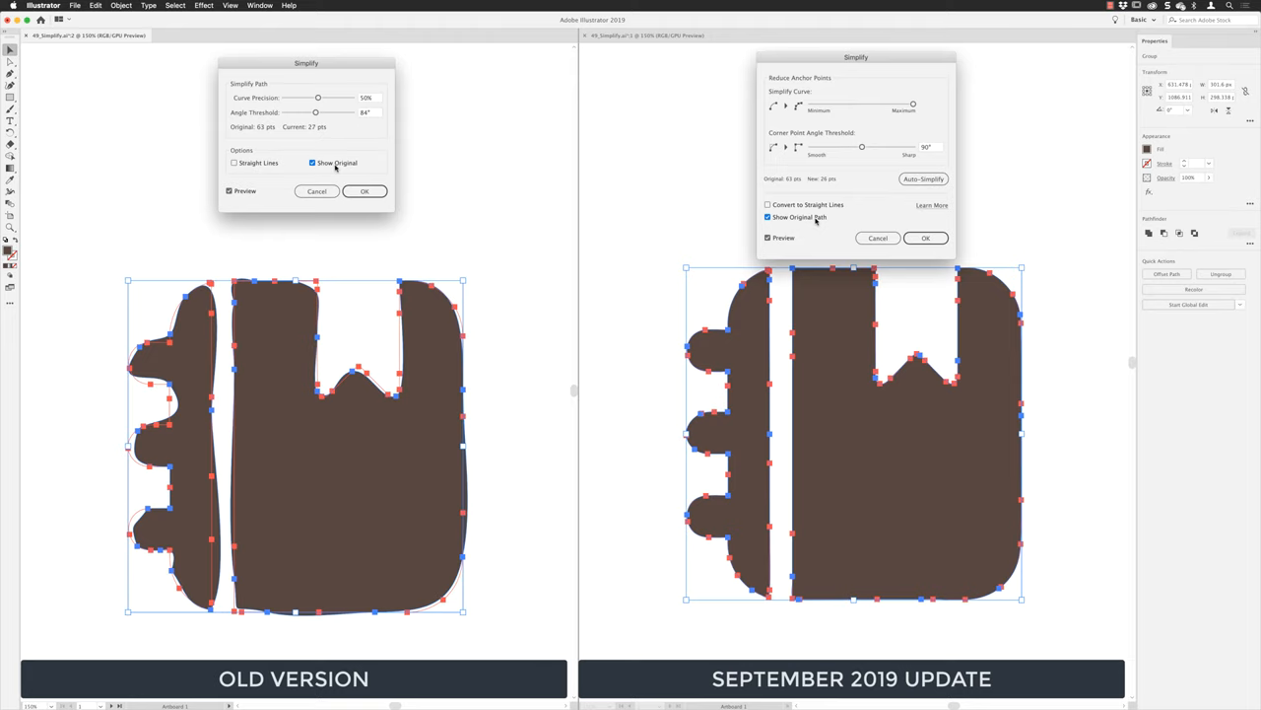
pyautogui.moveTo(813, 185)
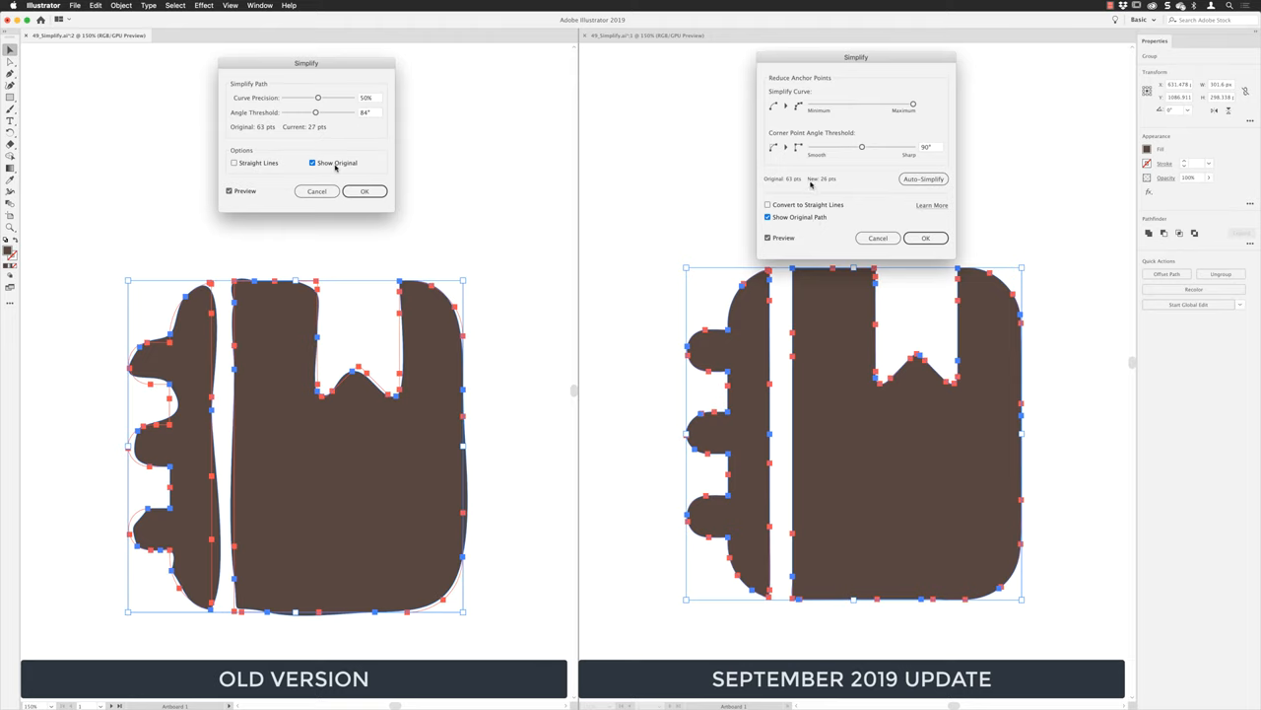
pyautogui.moveTo(828, 184)
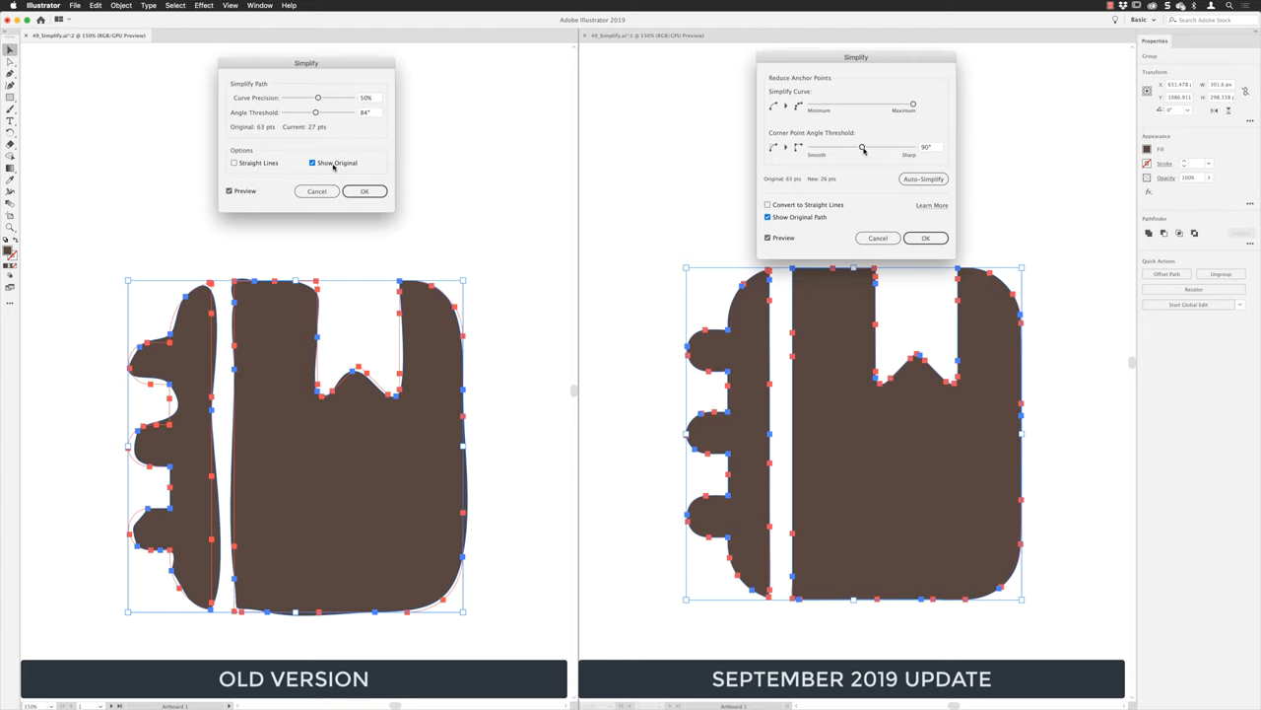
# Step: Raise the new corner threshold and set the old Simplify to 83% precision and 180° angle
pyautogui.moveTo(318, 97); pyautogui.dragTo(347, 98)
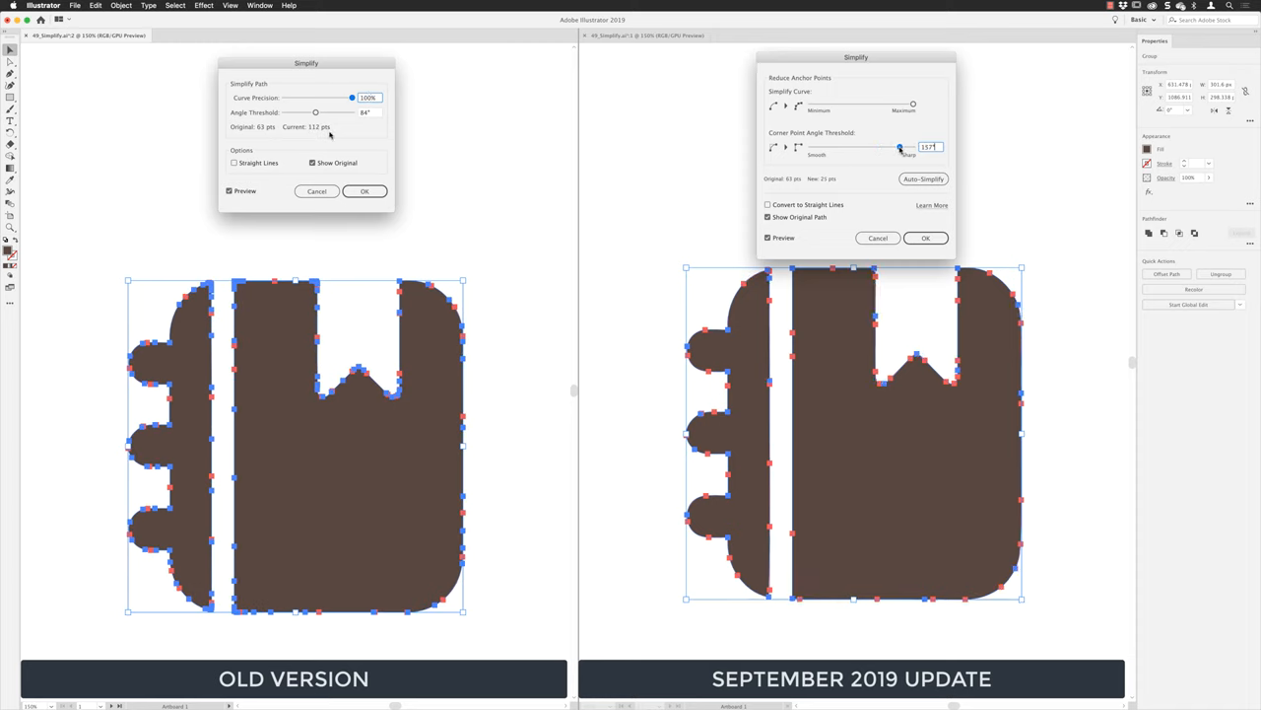
pyautogui.moveTo(899, 147); pyautogui.dragTo(906, 147)
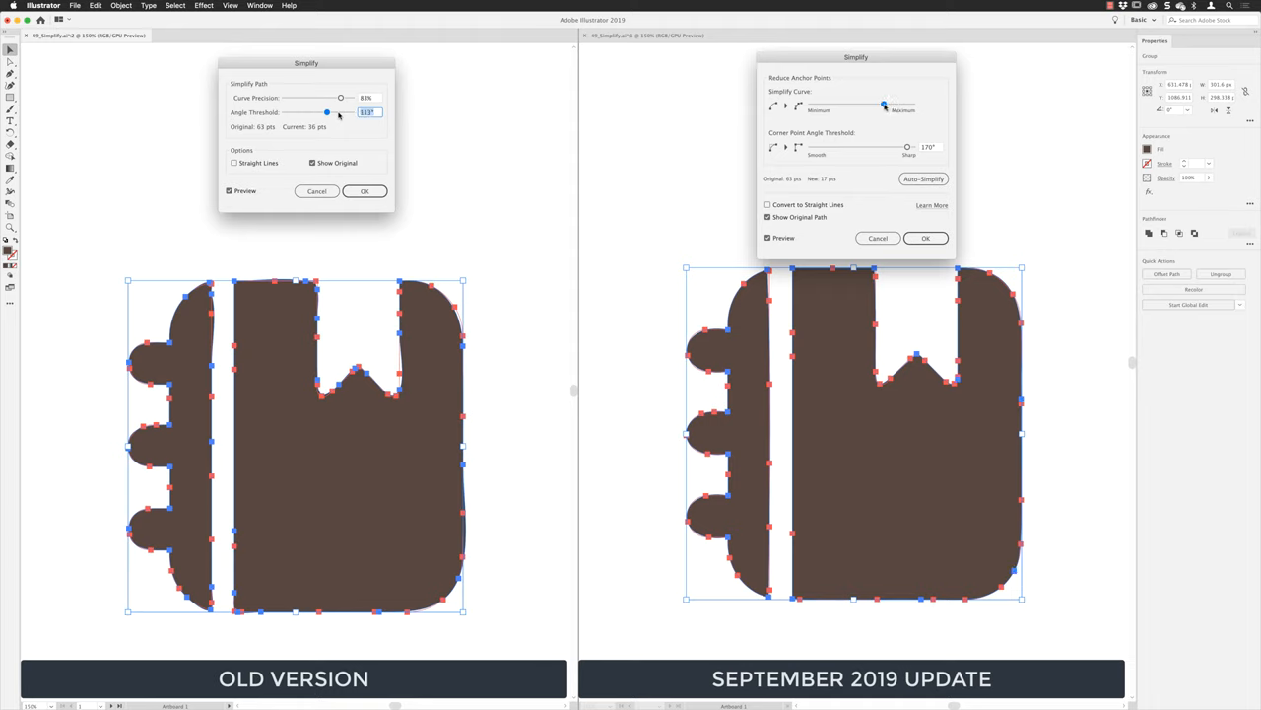
pyautogui.moveTo(328, 112); pyautogui.dragTo(335, 111)
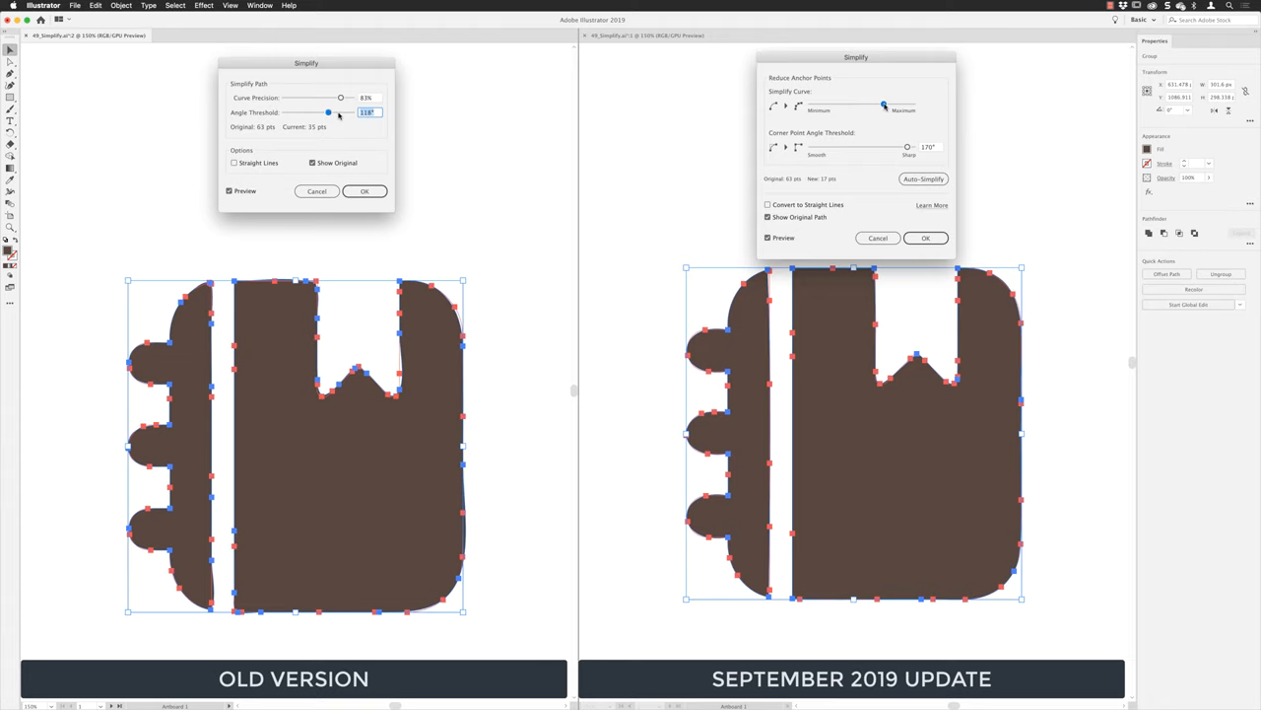
pyautogui.moveTo(328, 111); pyautogui.dragTo(332, 112)
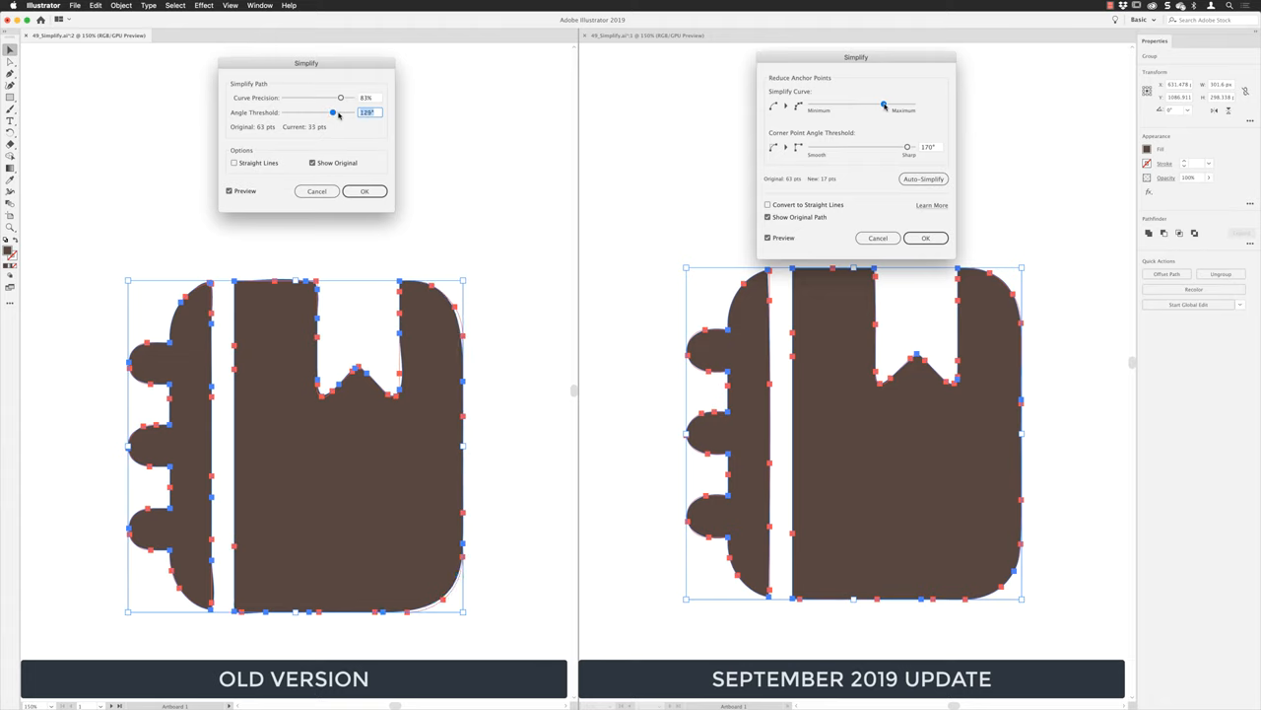
pyautogui.moveTo(332, 113); pyautogui.dragTo(339, 113)
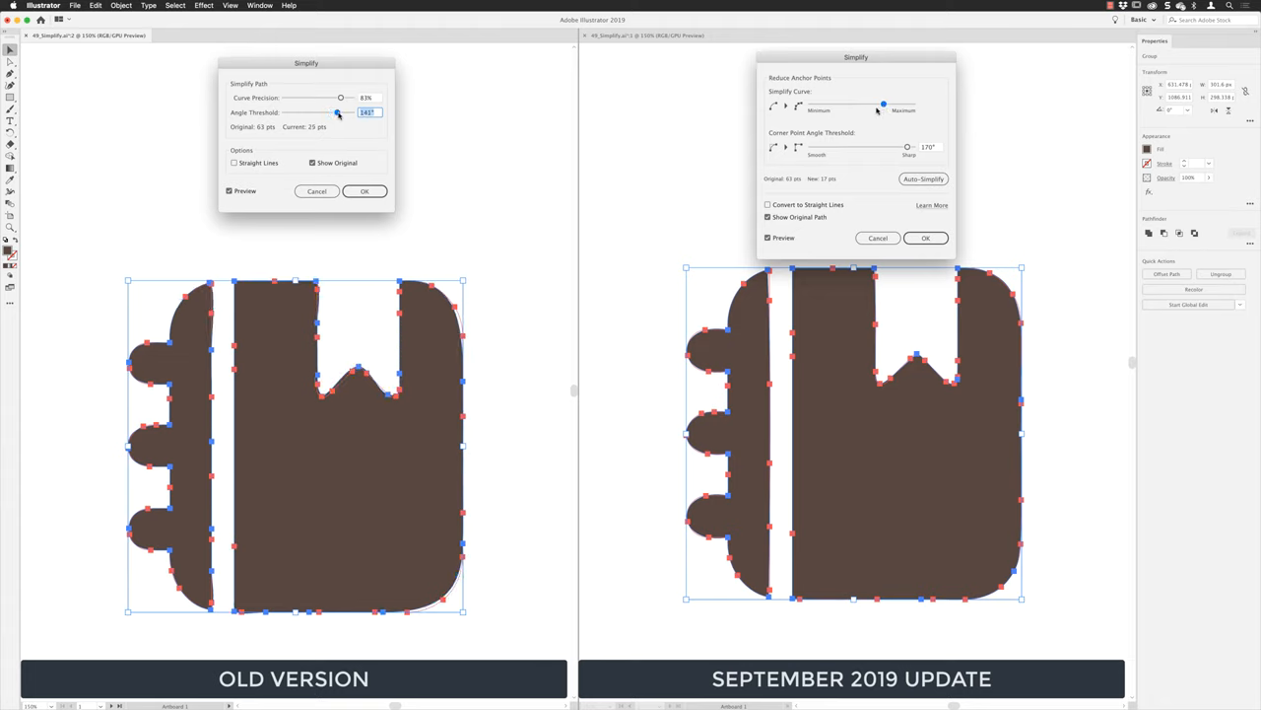
pyautogui.moveTo(338, 112); pyautogui.dragTo(345, 113)
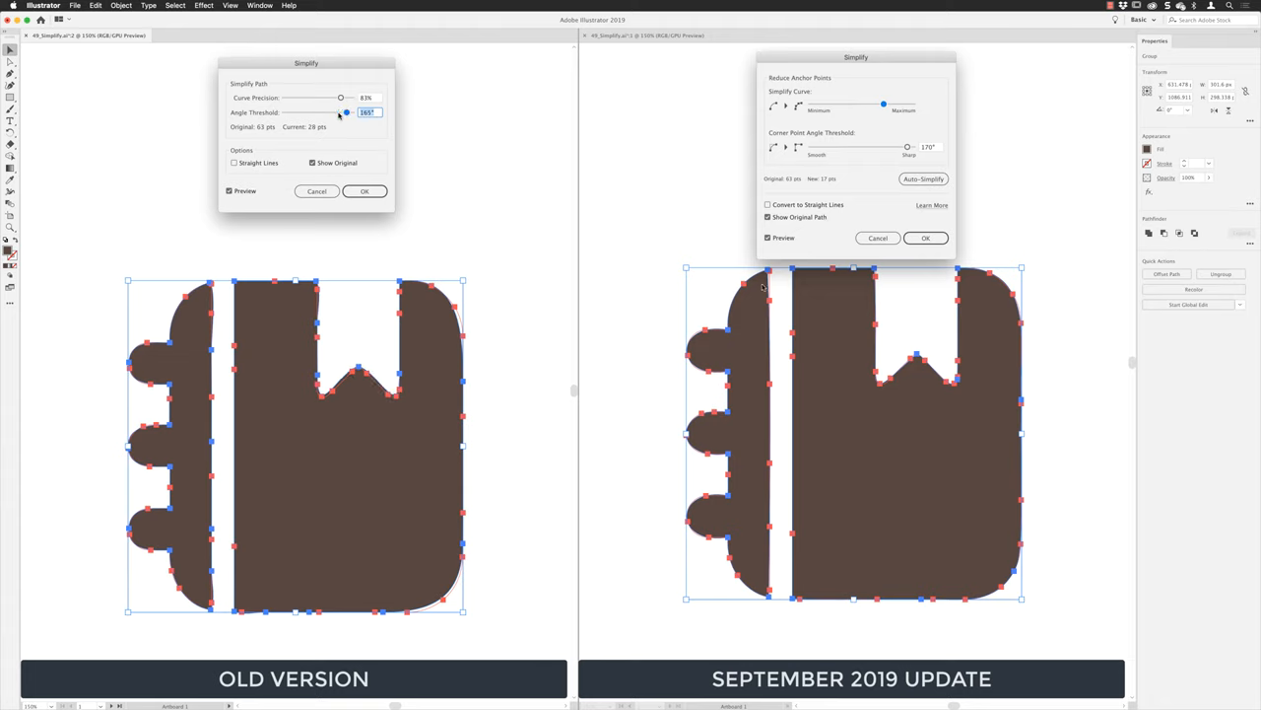
pyautogui.moveTo(345, 112); pyautogui.dragTo(352, 111)
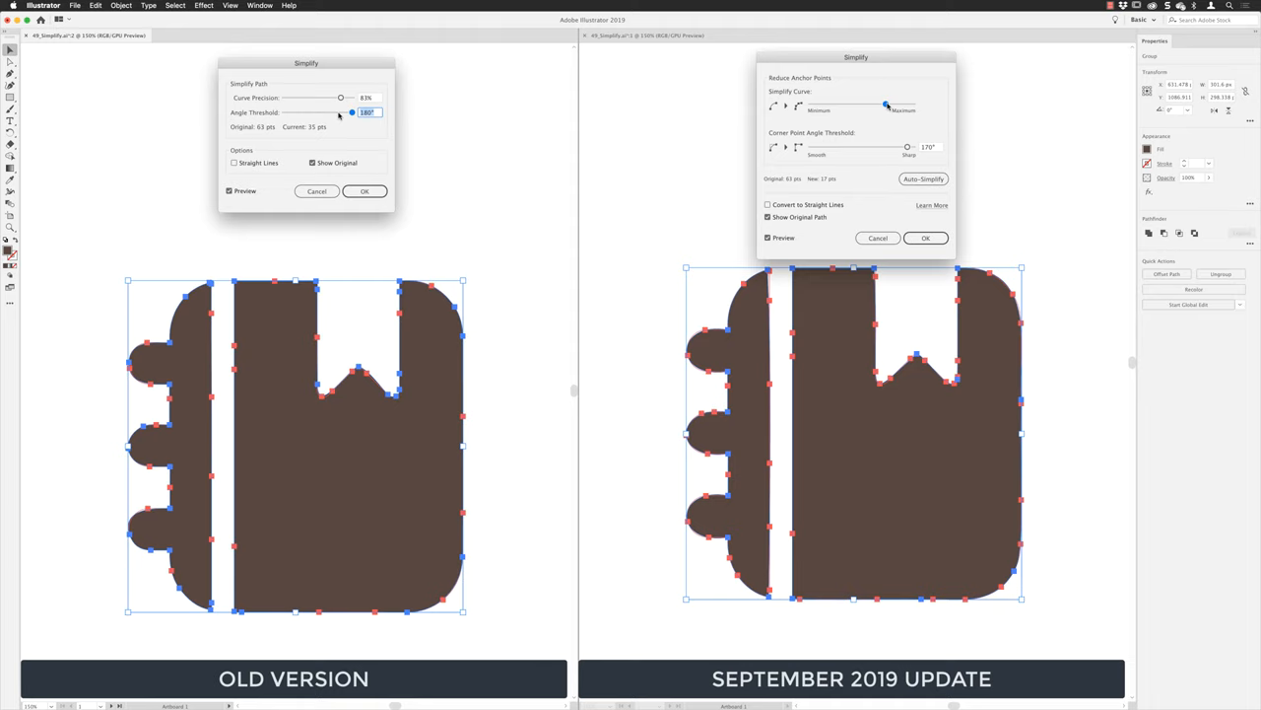
# Step: Push the new Simplify's curve slider to Maximum, leaving the notebook at 26 points
pyautogui.moveTo(885, 106); pyautogui.dragTo(904, 105)
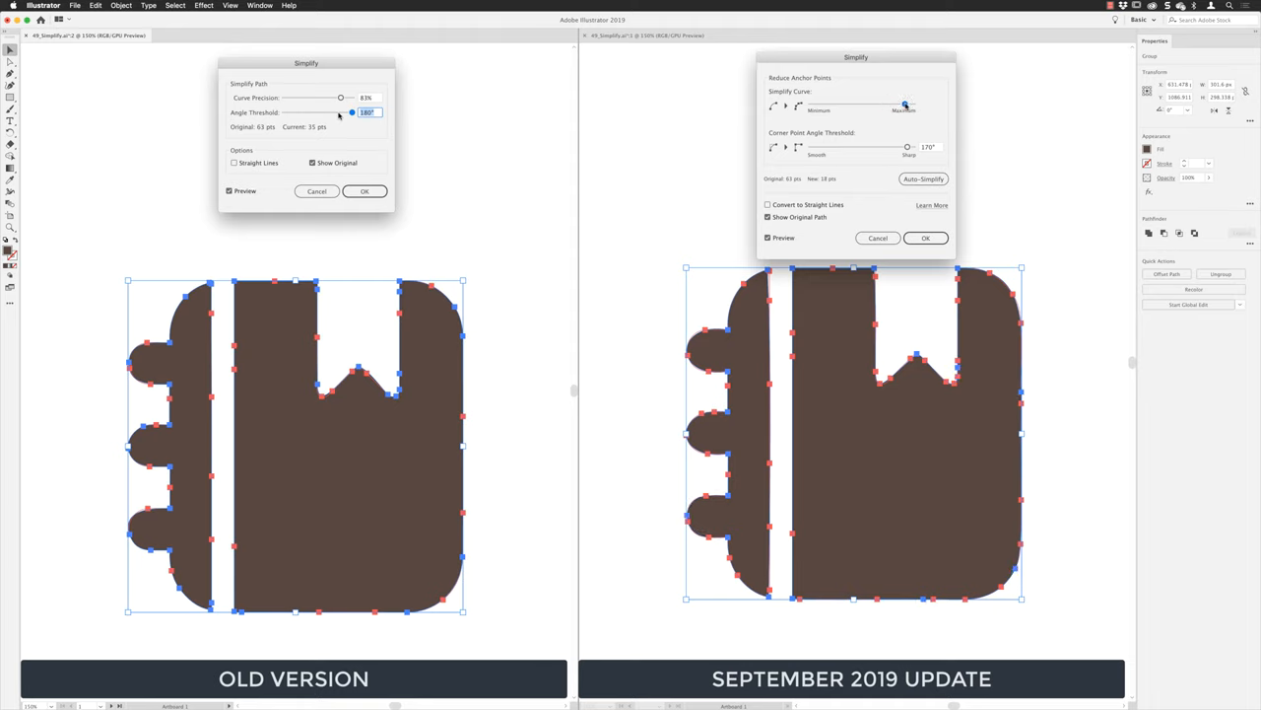
pyautogui.moveTo(907, 106); pyautogui.dragTo(912, 106)
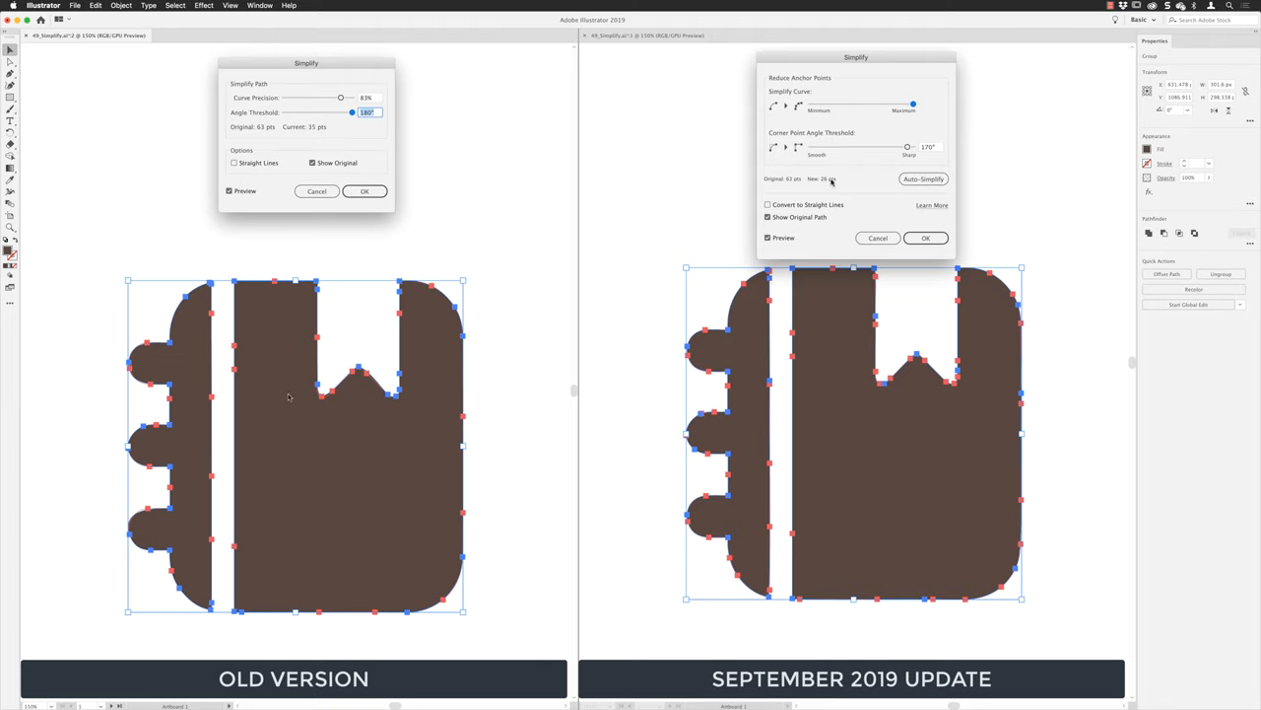
pyautogui.moveTo(231, 126)
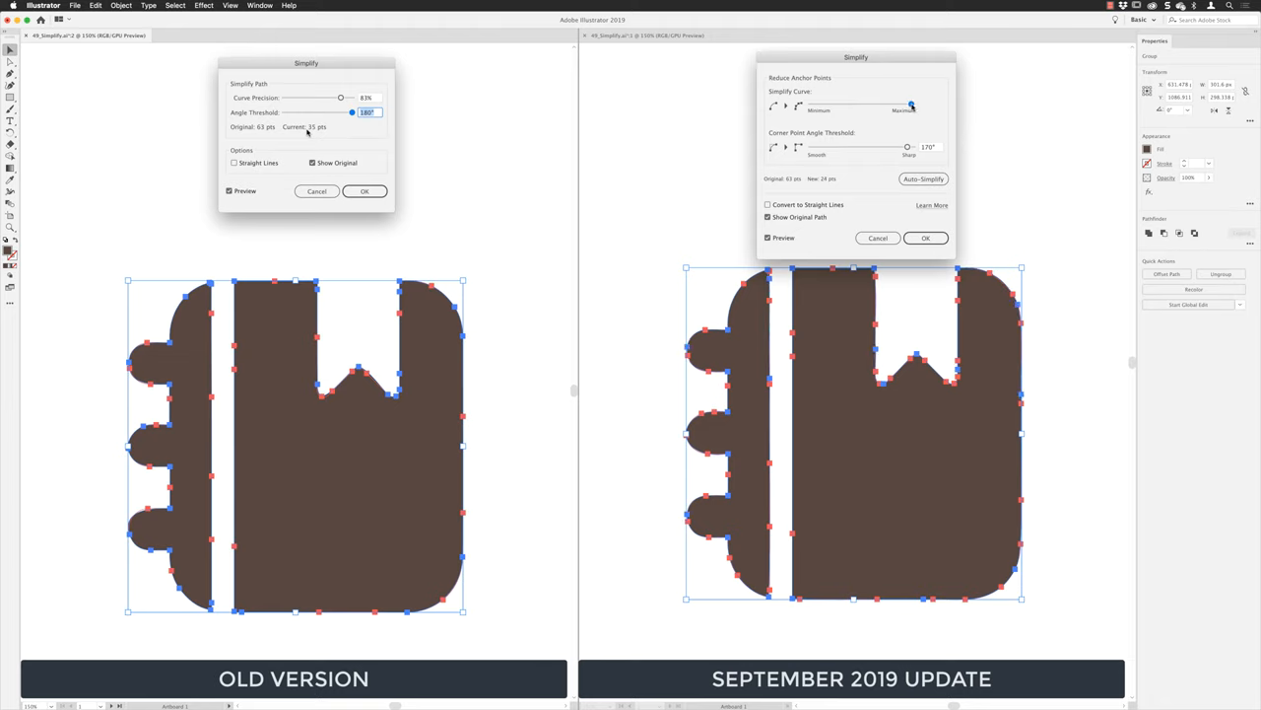
pyautogui.moveTo(911, 105); pyautogui.dragTo(908, 105)
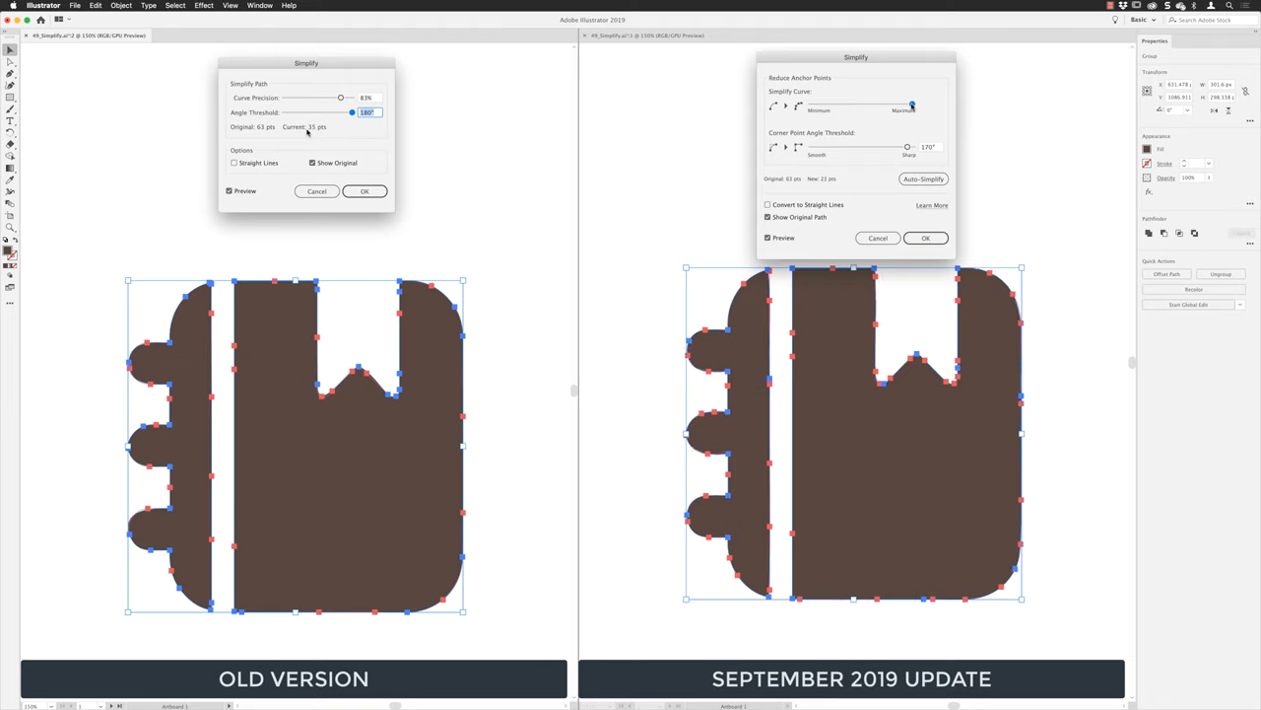
pyautogui.moveTo(912, 105); pyautogui.dragTo(907, 106)
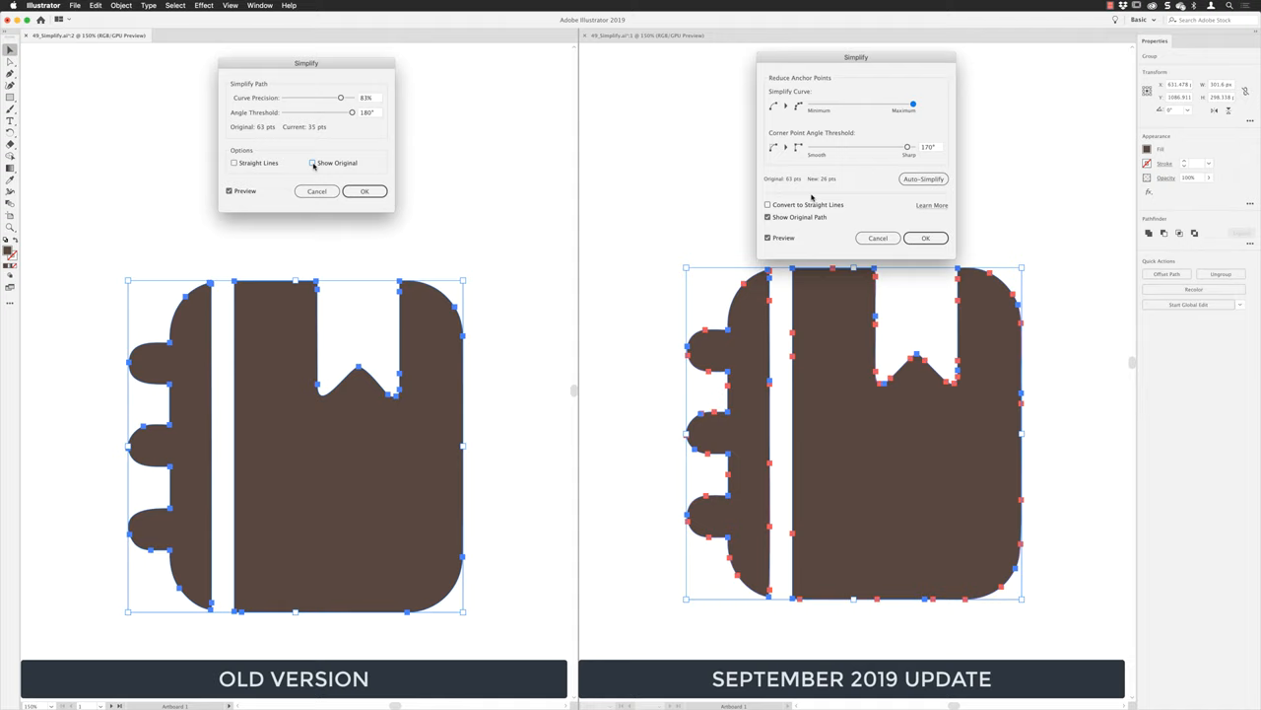
pyautogui.moveTo(838, 194)
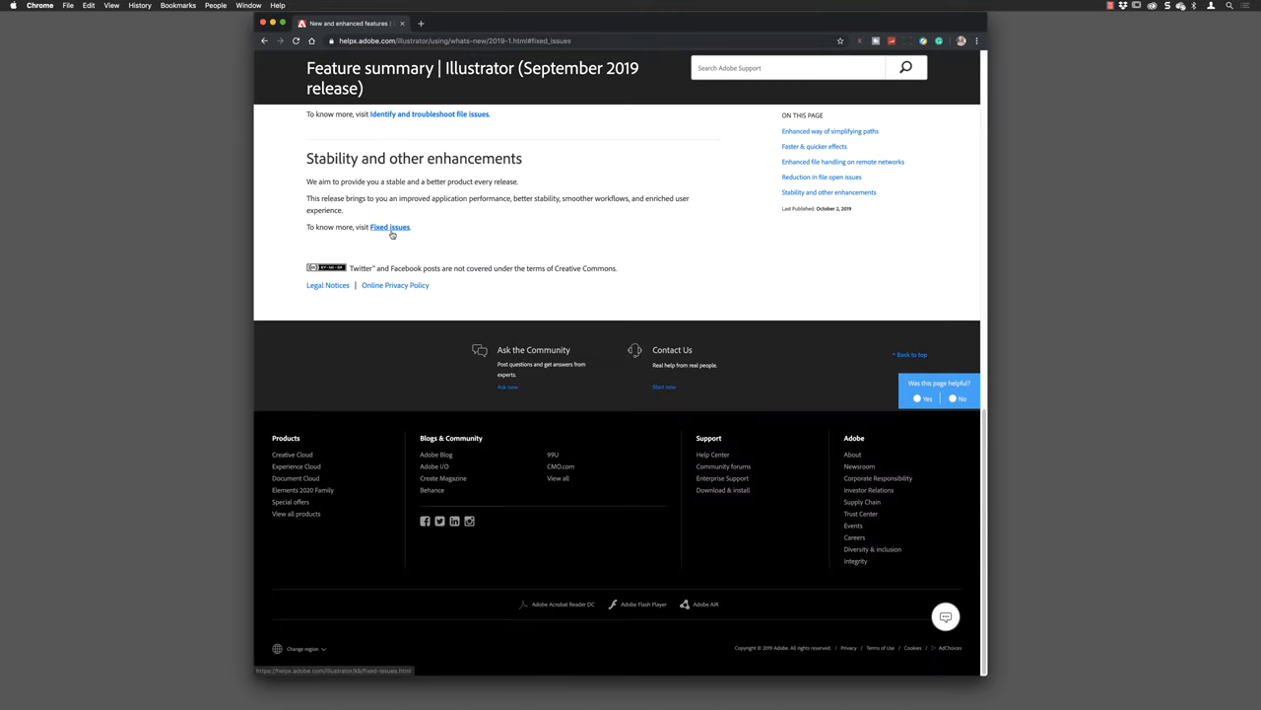
# Step: Open the Illustrator 2019 Fixed issues page and scroll to the version 23.1 list
pyautogui.click(390, 227)
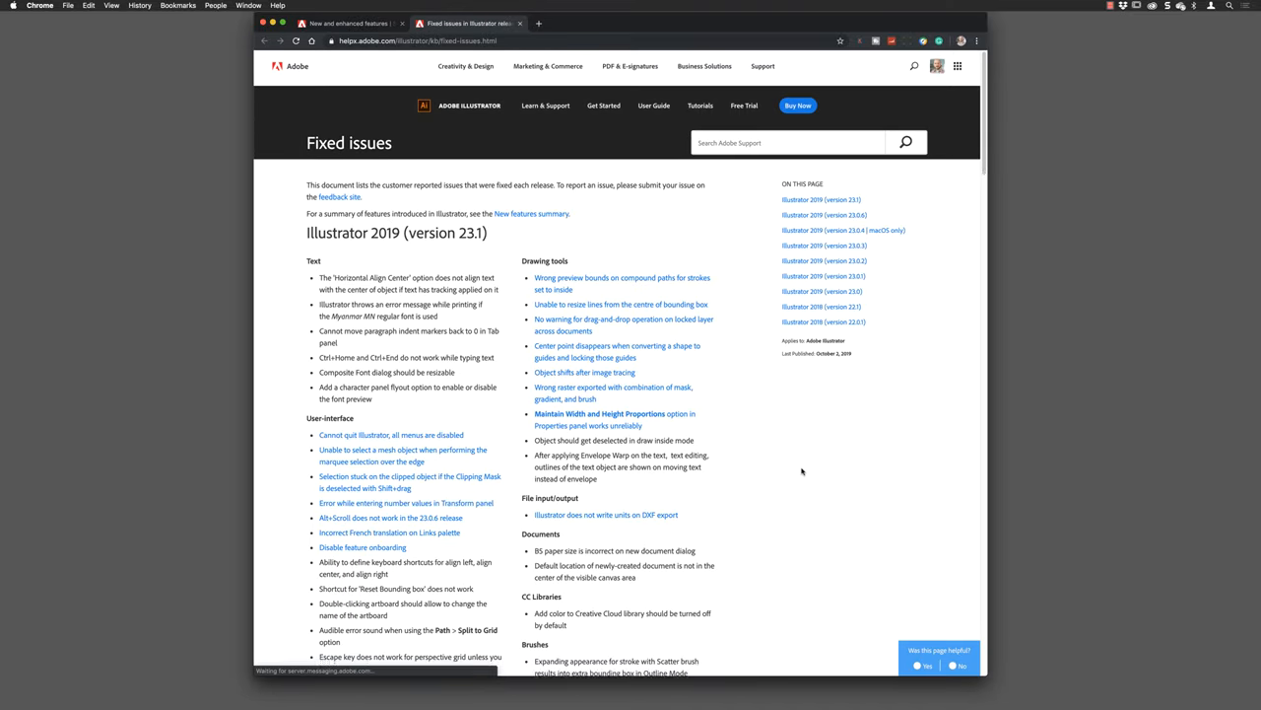
pyautogui.scroll(-3)
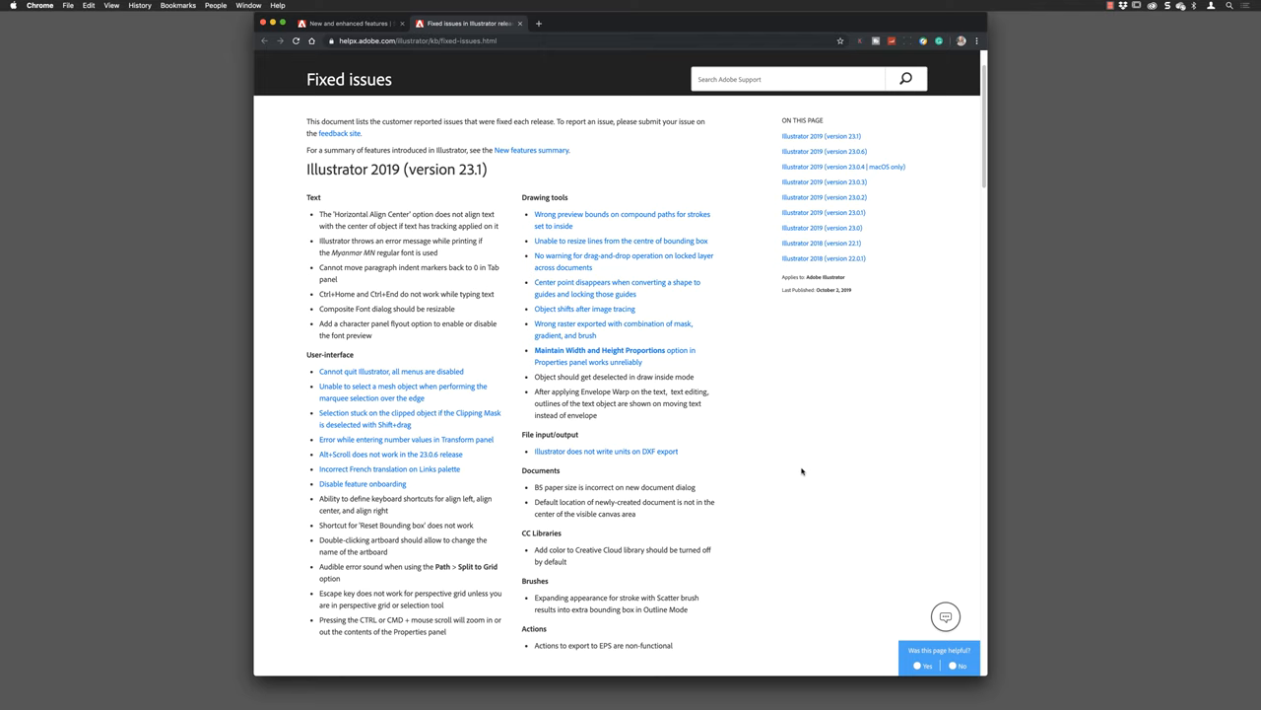